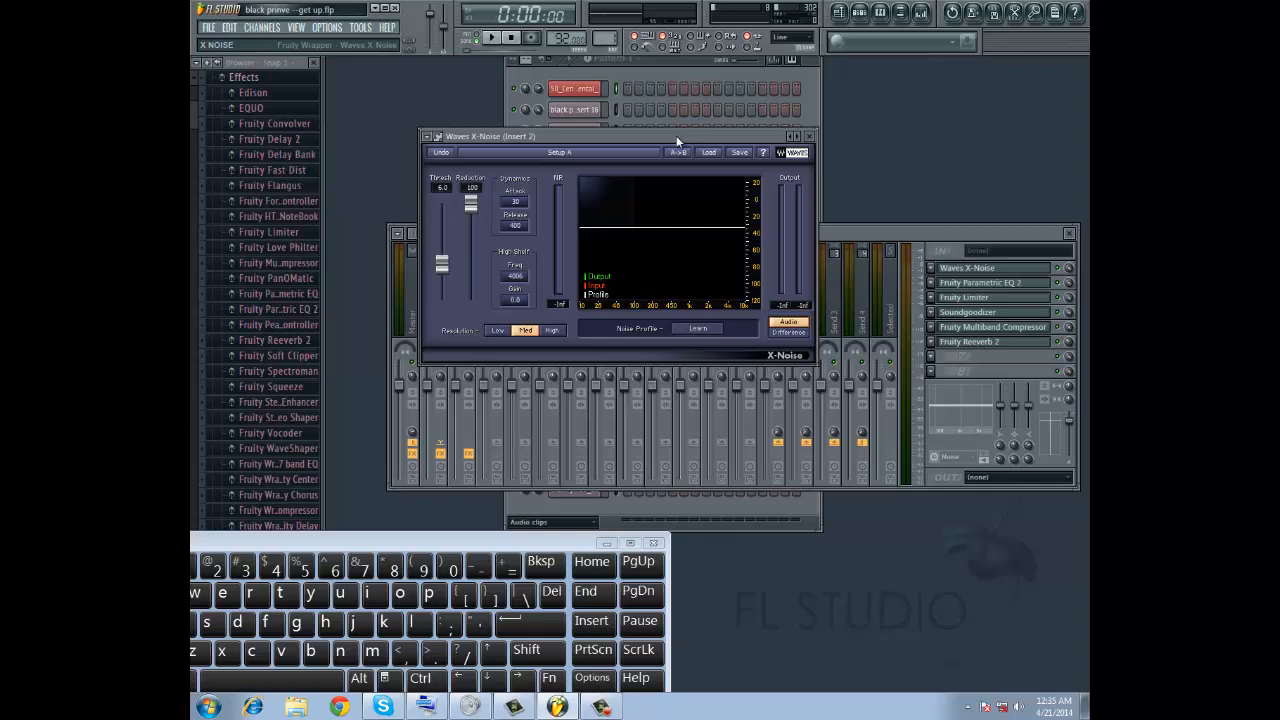
mouse_move(685, 140)
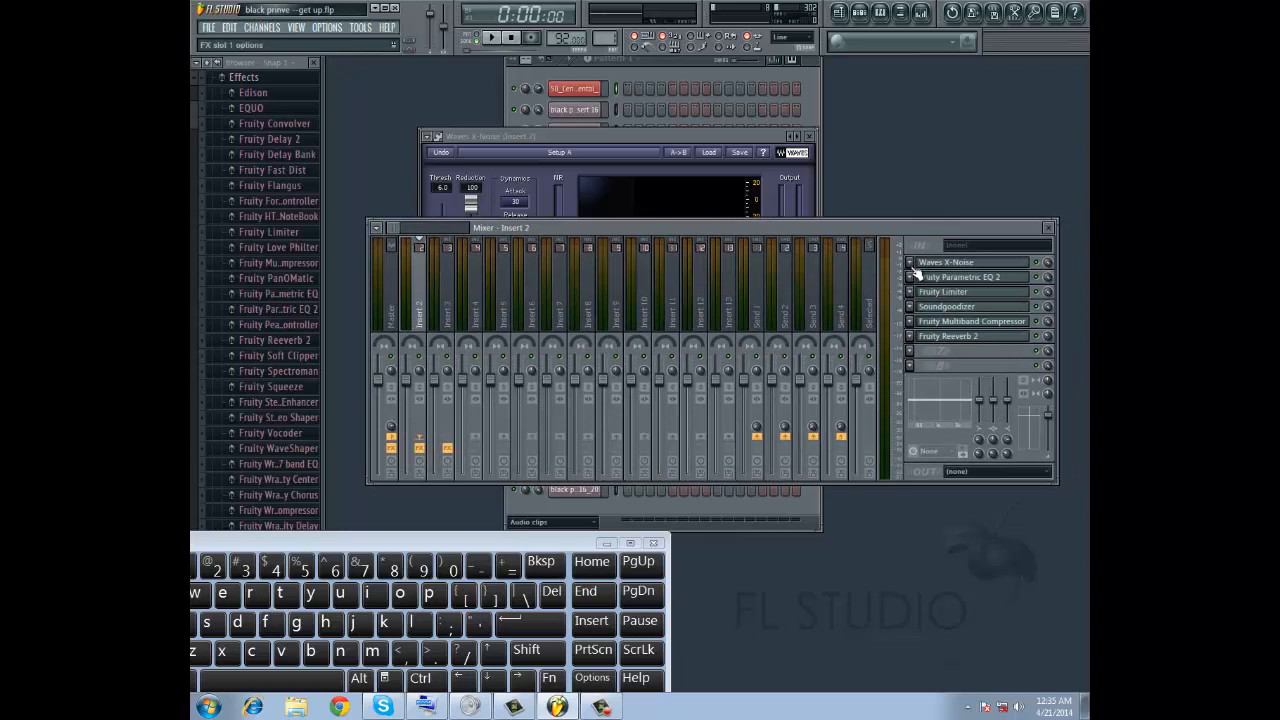
click(447, 290)
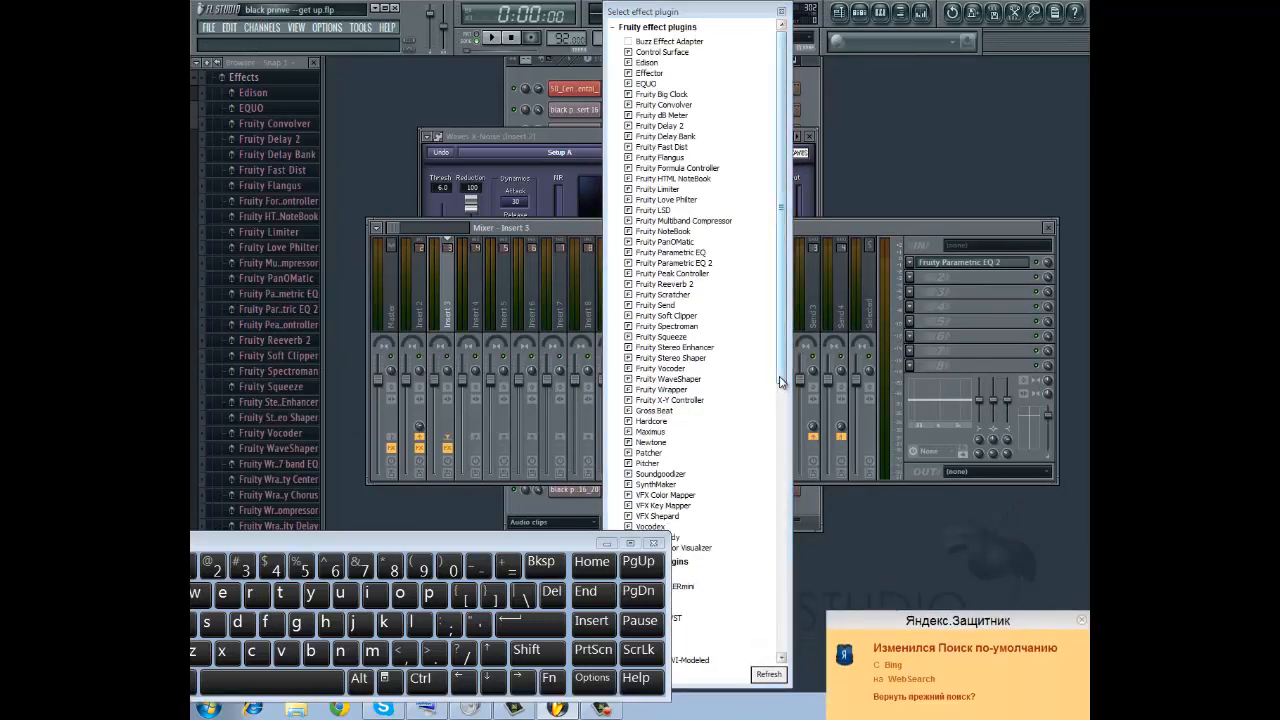
scroll(down, 3)
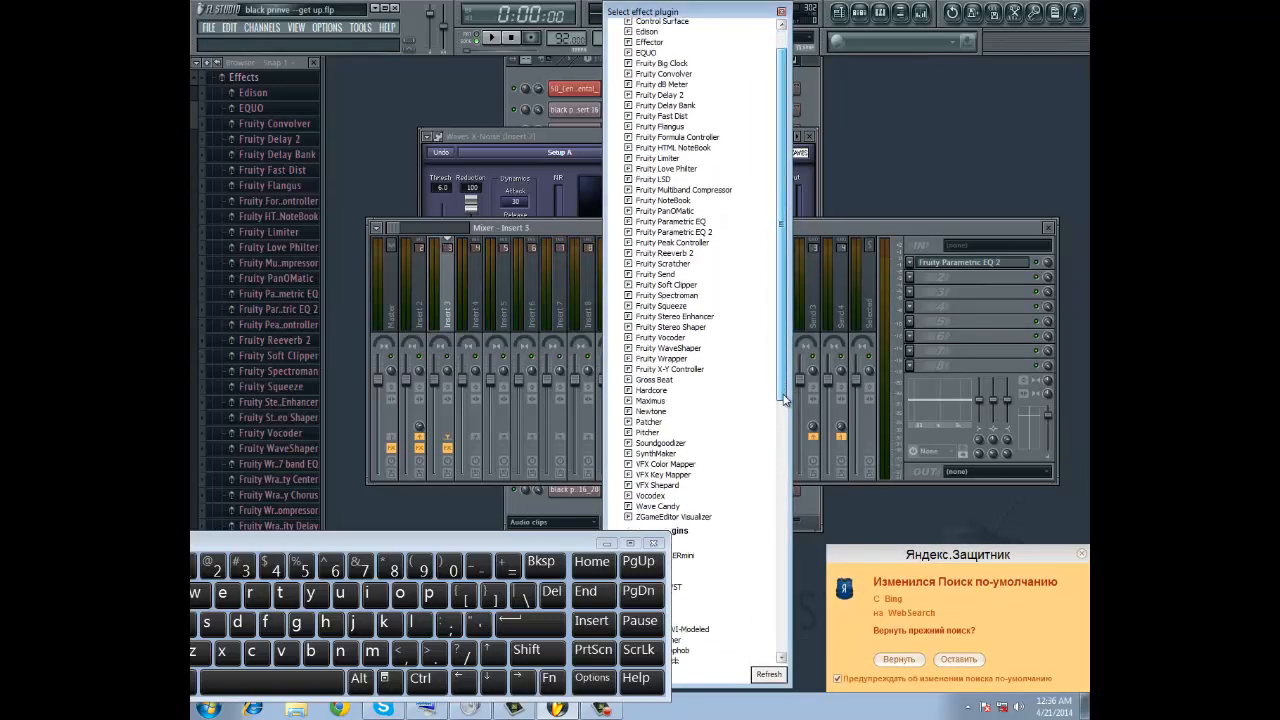
scroll(down, 3)
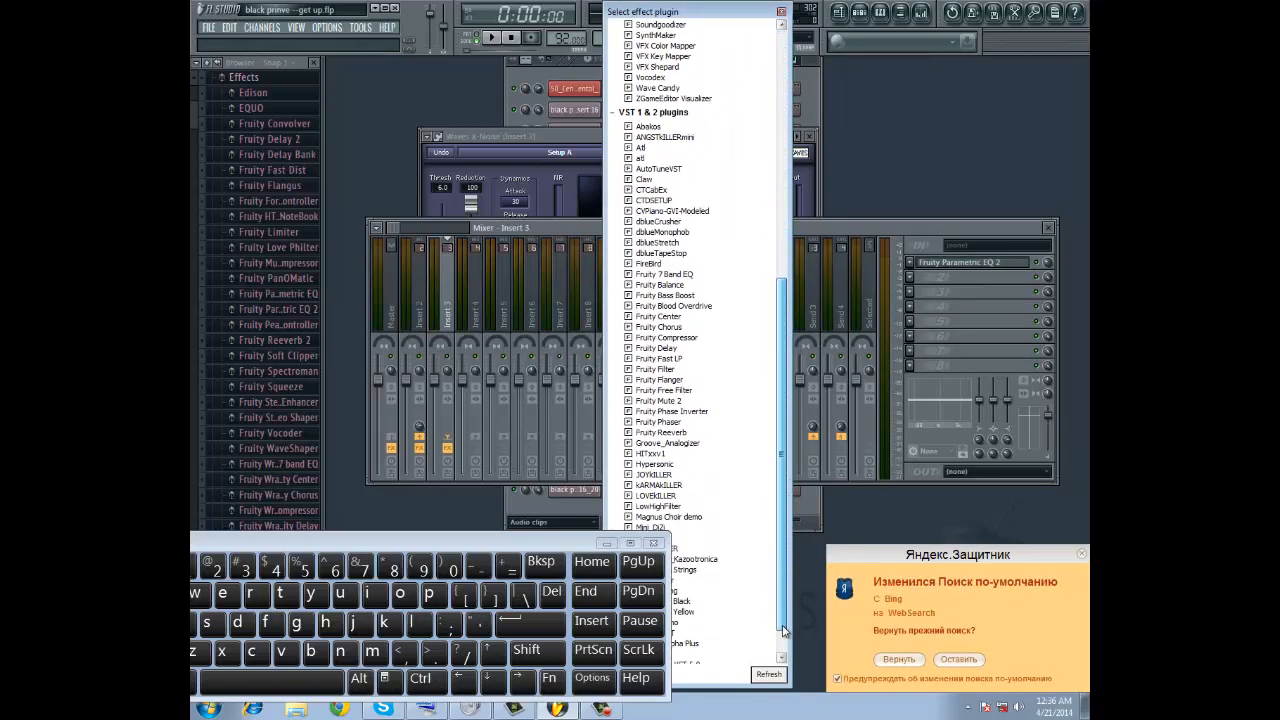
scroll(up, 3)
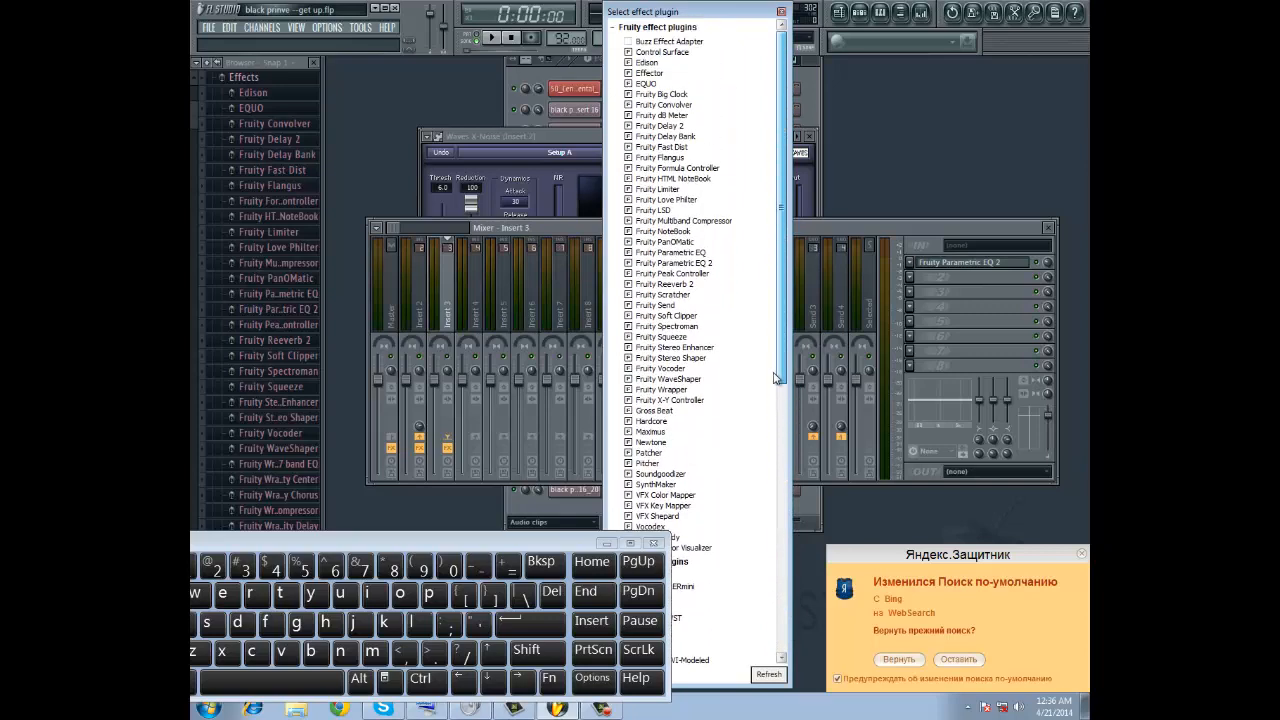
scroll(down, 3)
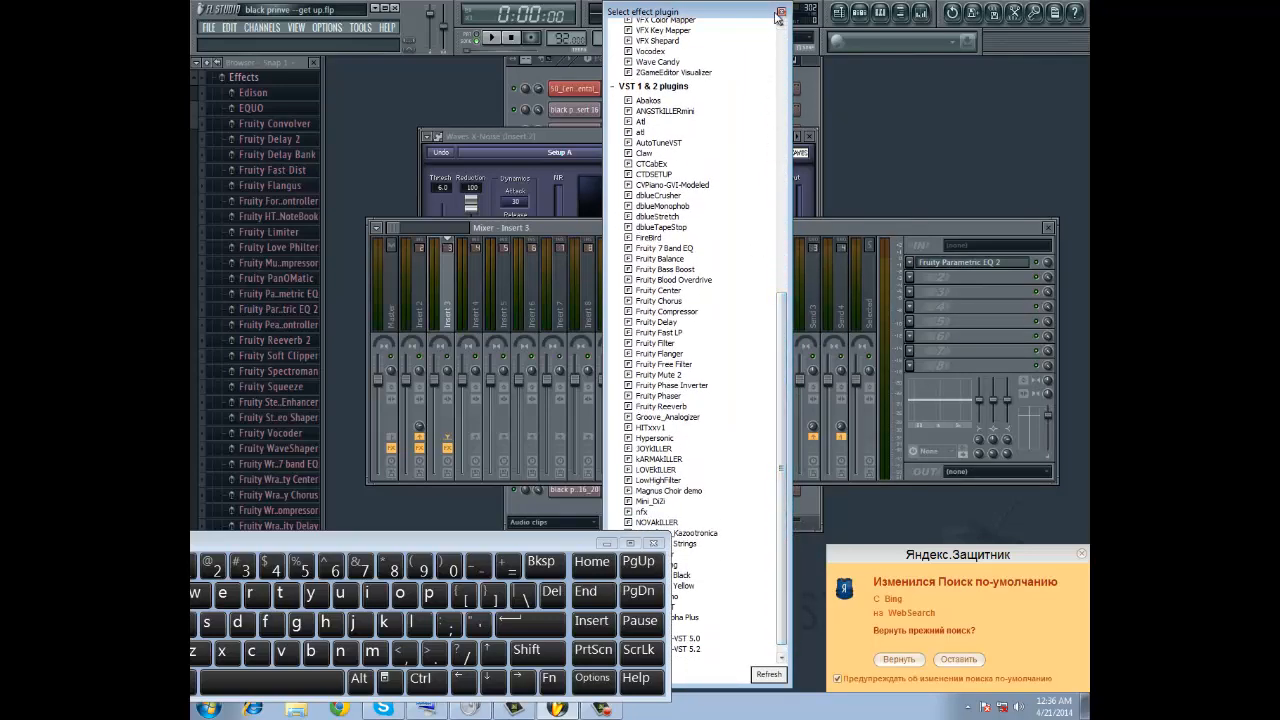
click(781, 11)
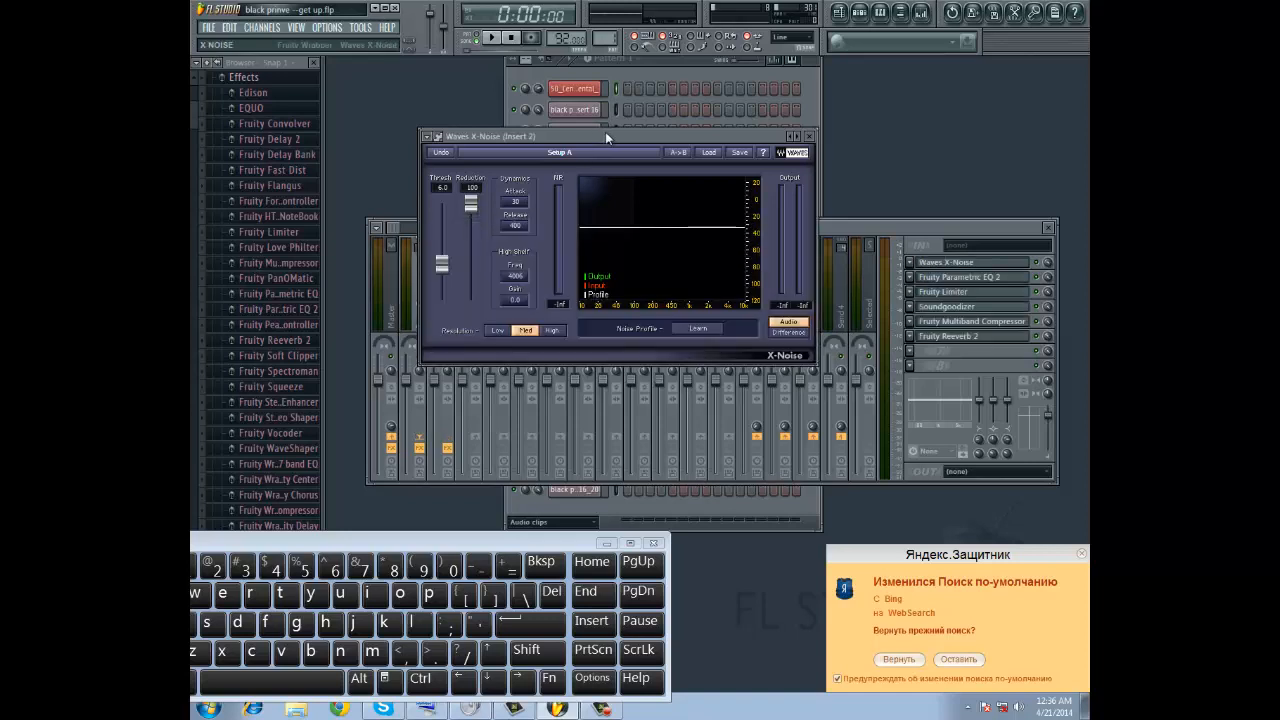
mouse_move(475, 148)
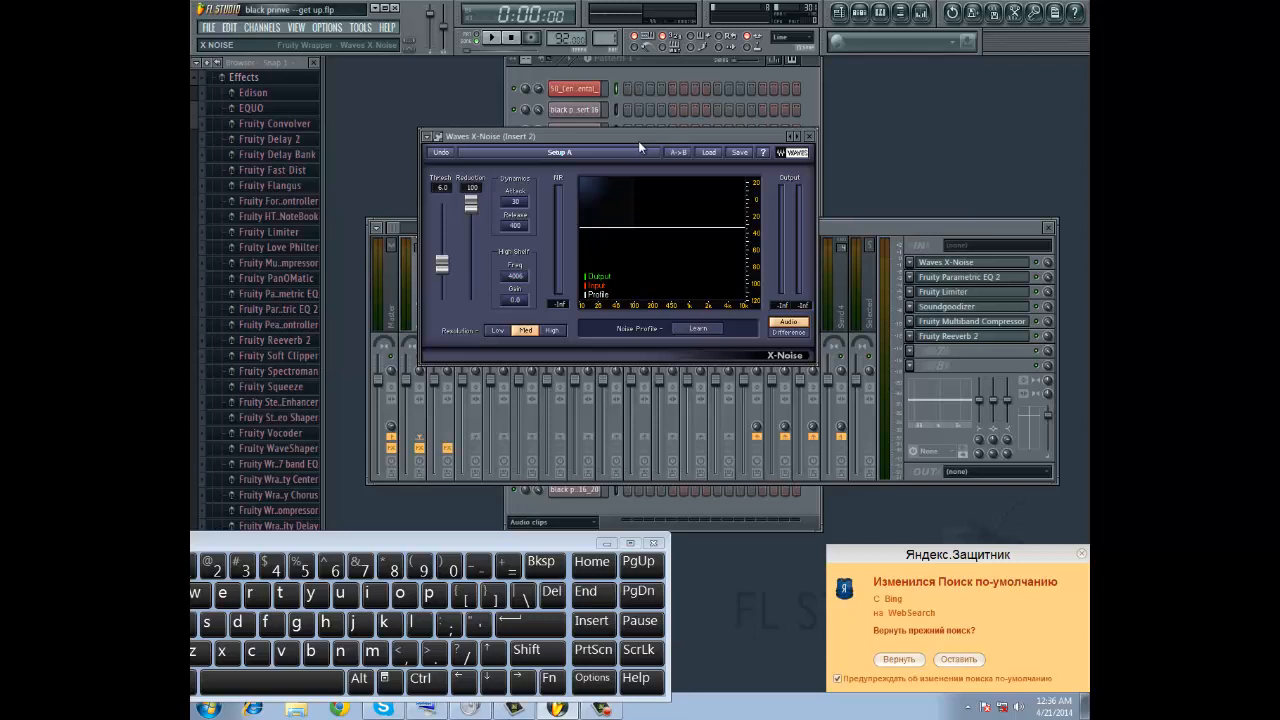
mouse_move(856, 160)
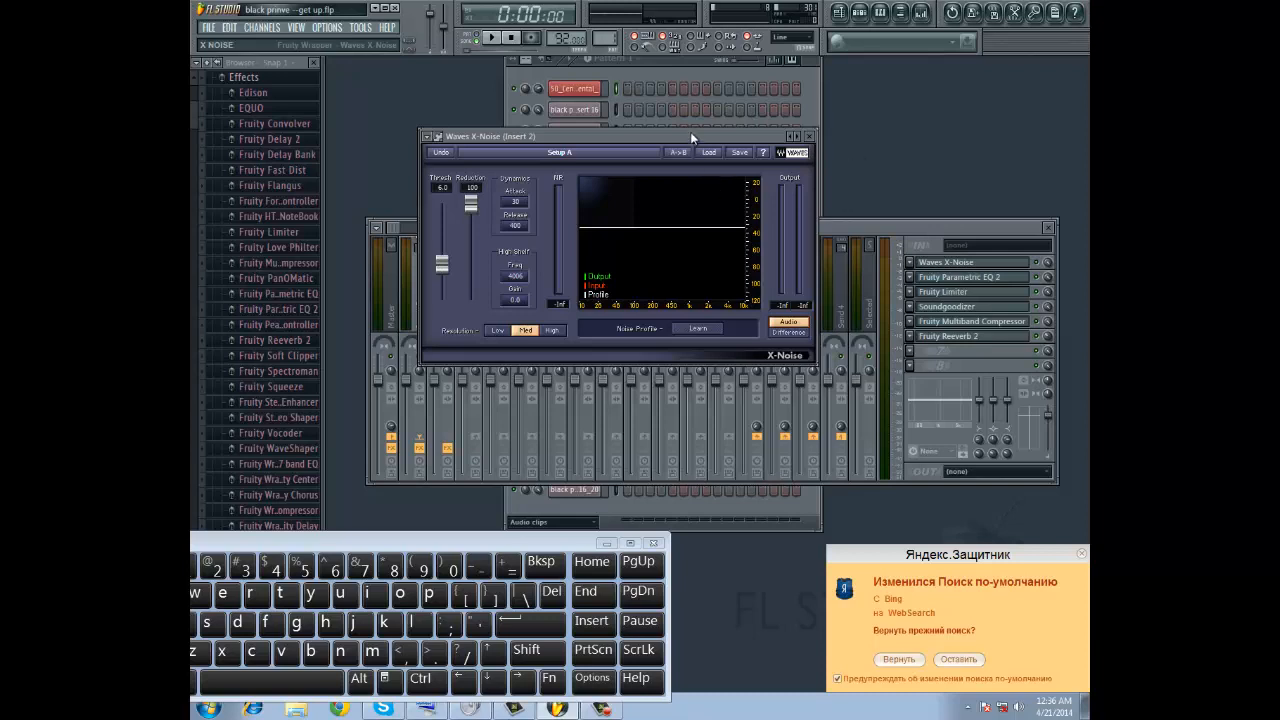
mouse_move(808, 235)
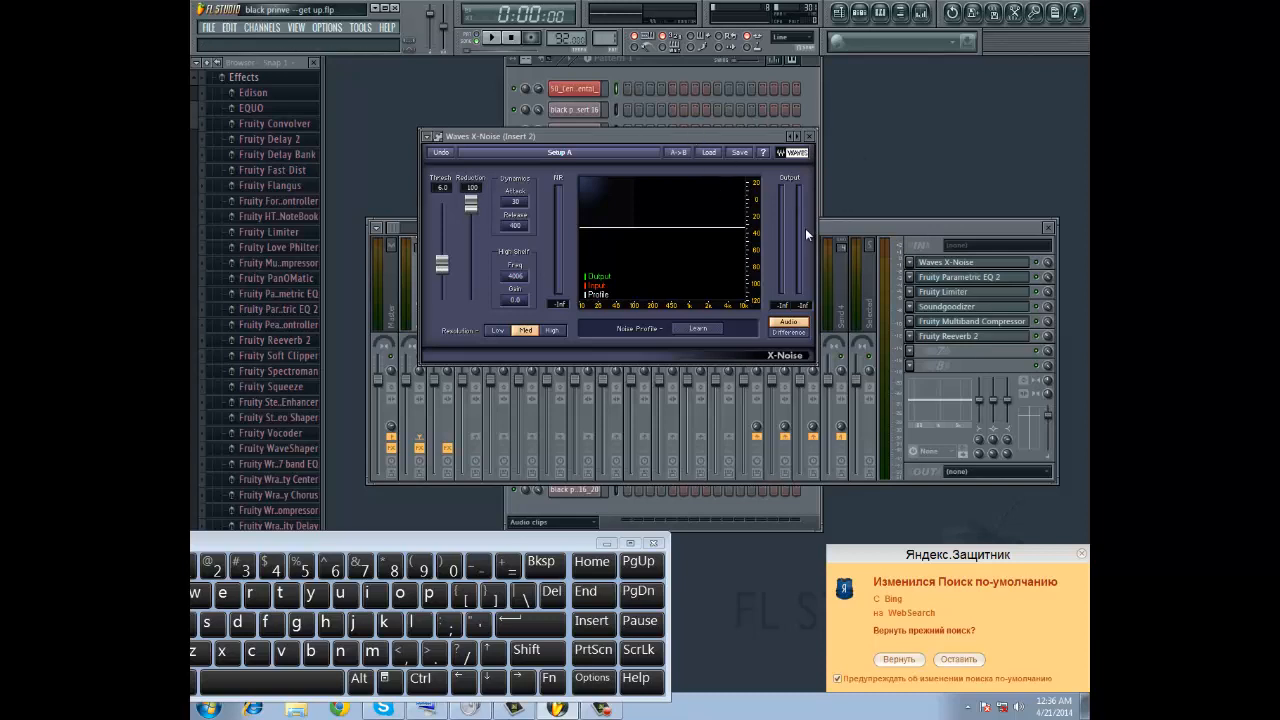
mouse_move(813, 213)
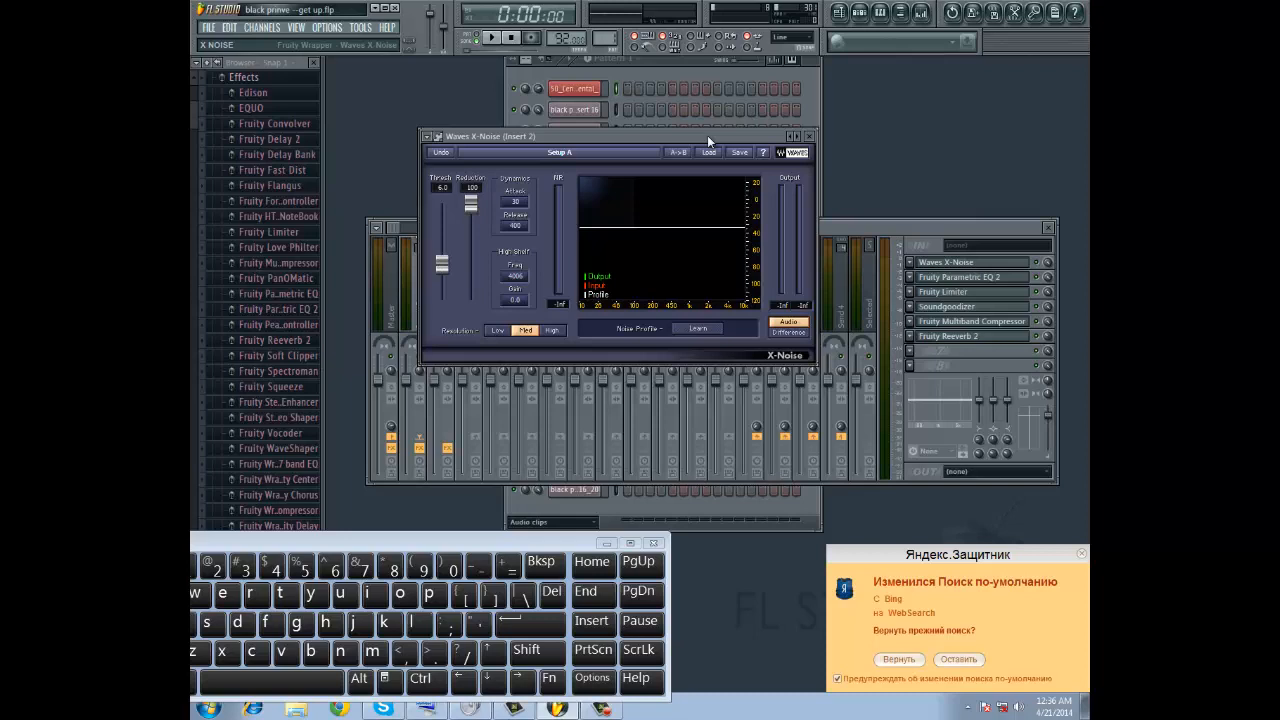
mouse_move(502, 147)
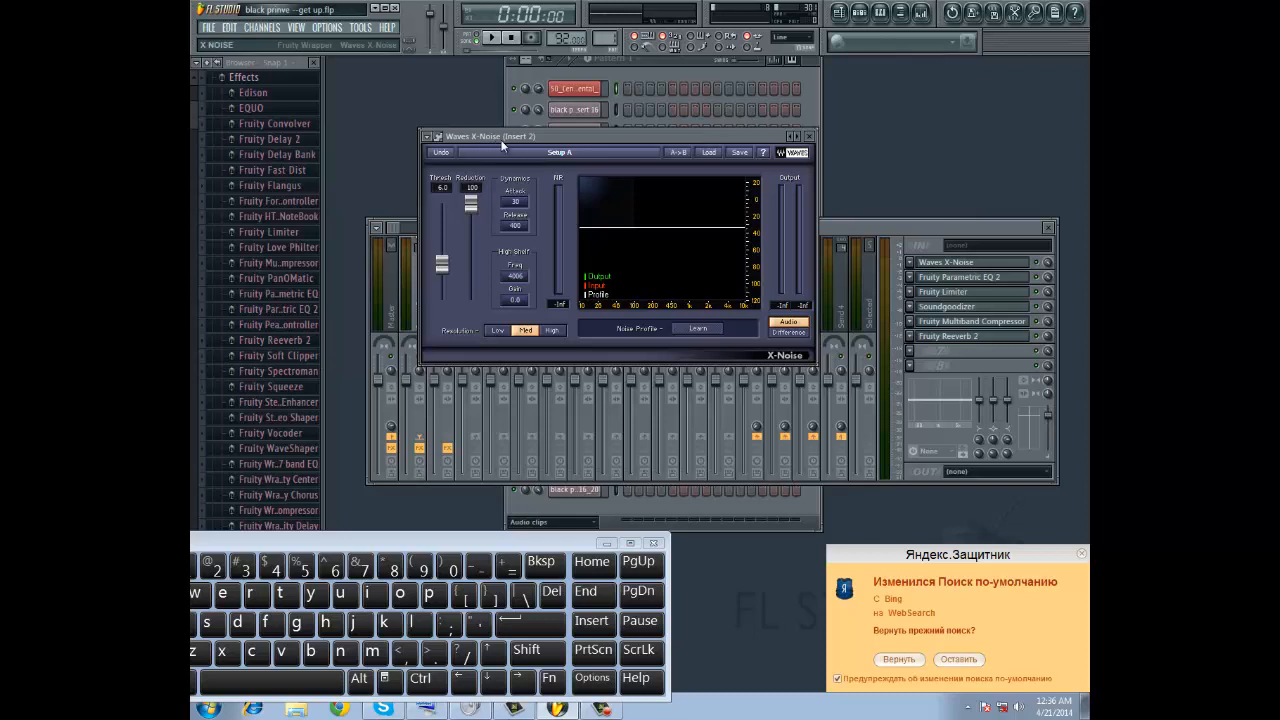
mouse_move(588, 141)
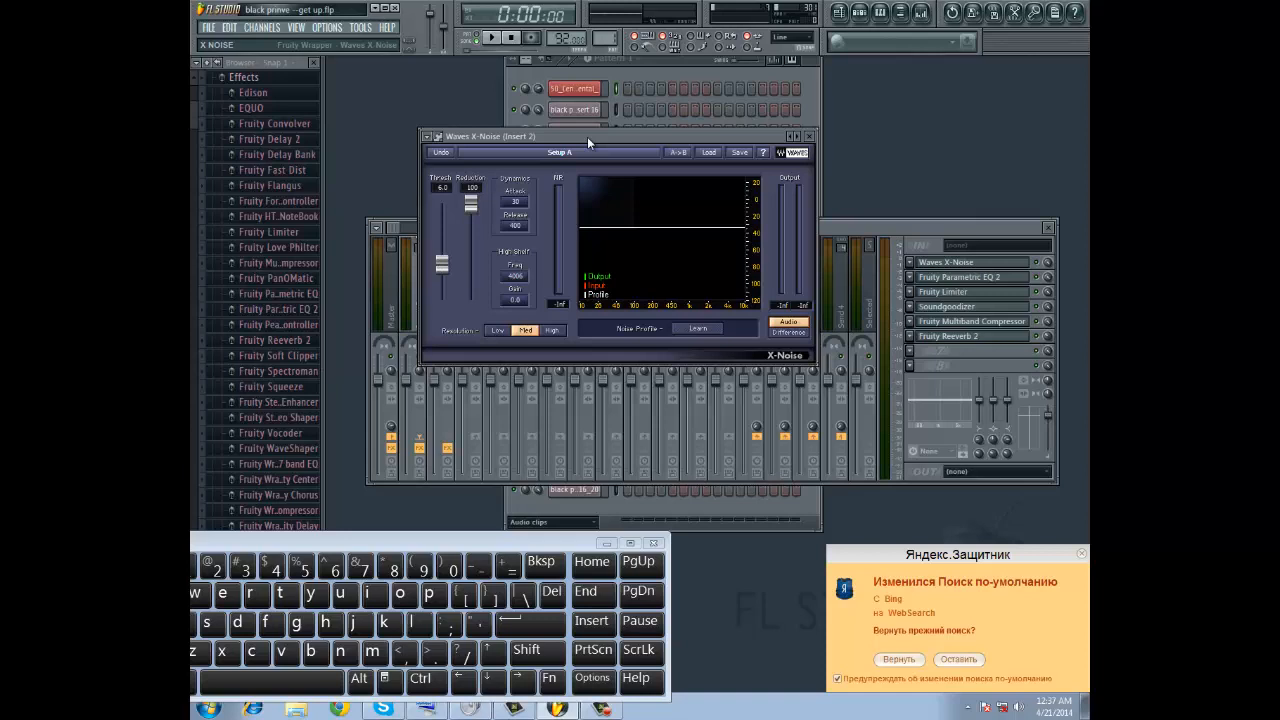
mouse_move(688, 140)
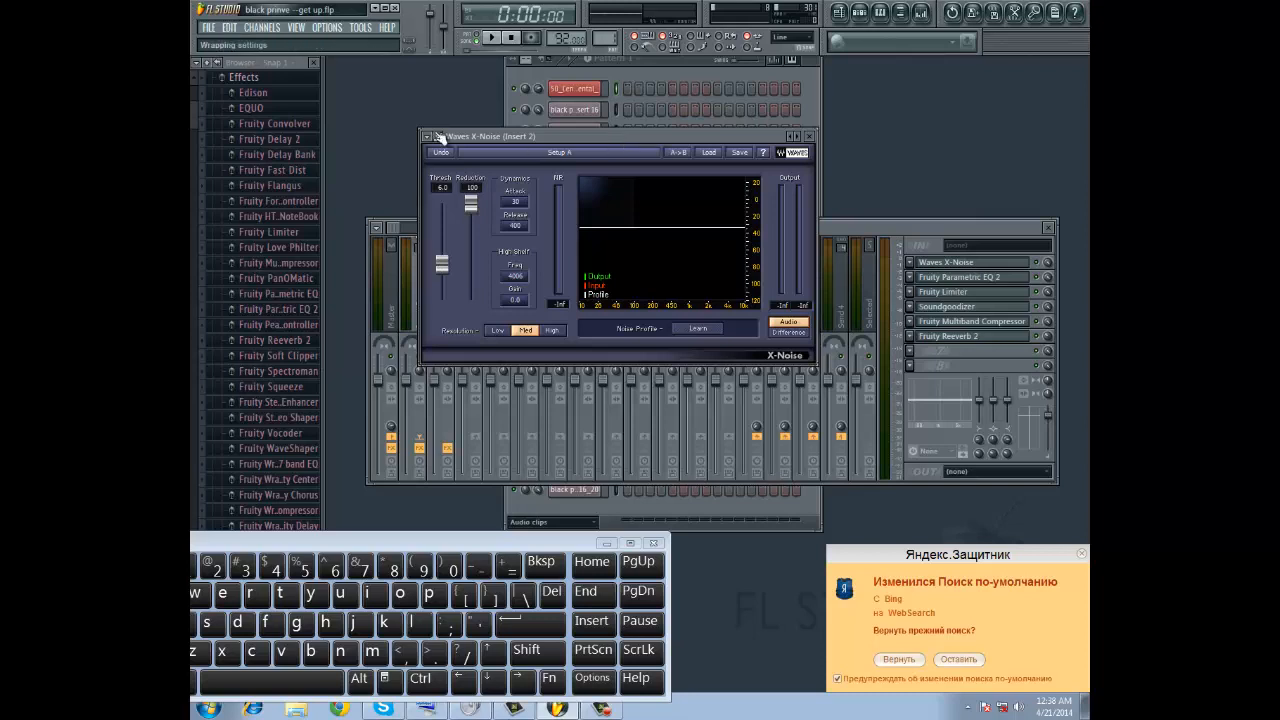
mouse_move(215, 37)
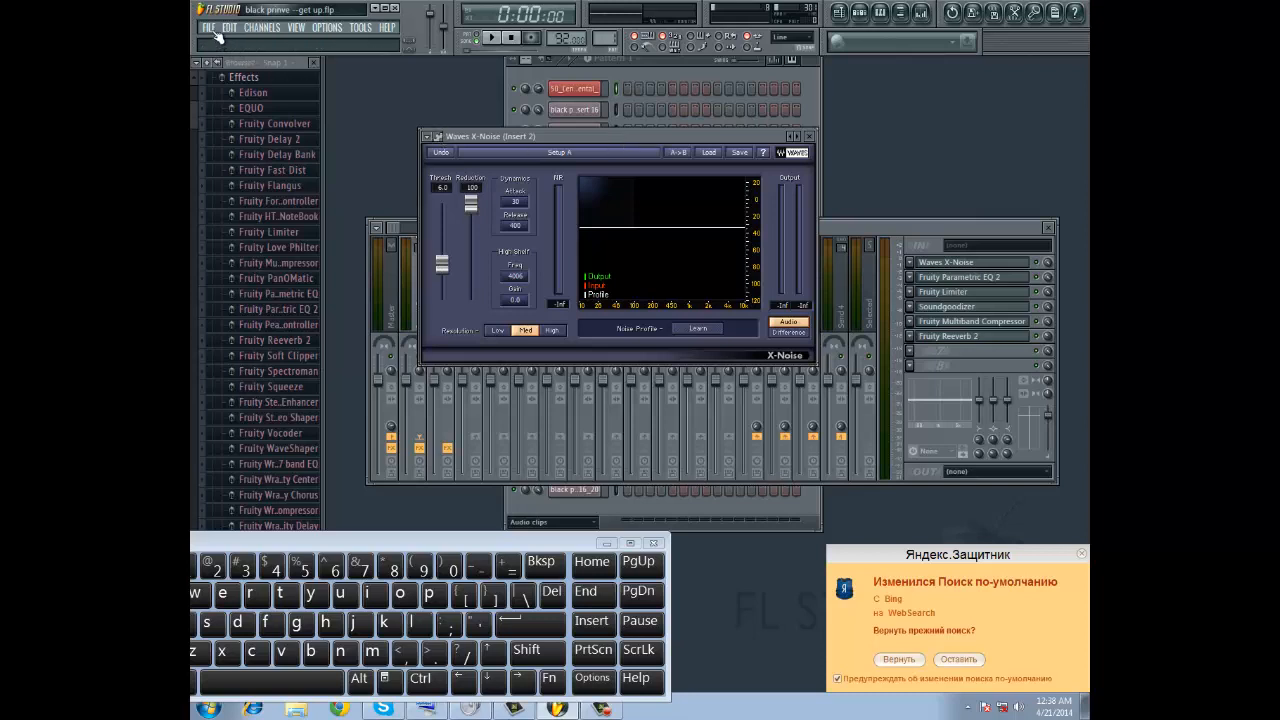
mouse_move(492, 150)
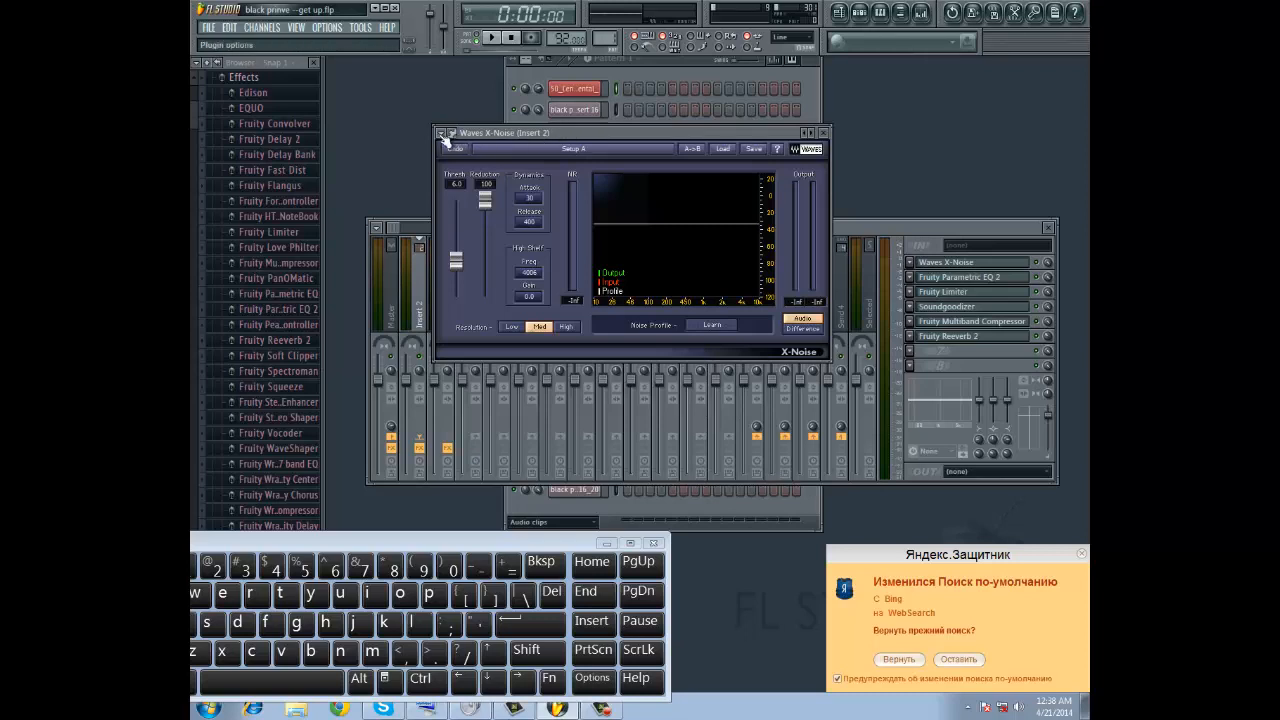
Save the X-Noise settings as a preset in the Fruity Wrapper - Waves X-Noise folder.
click(443, 133)
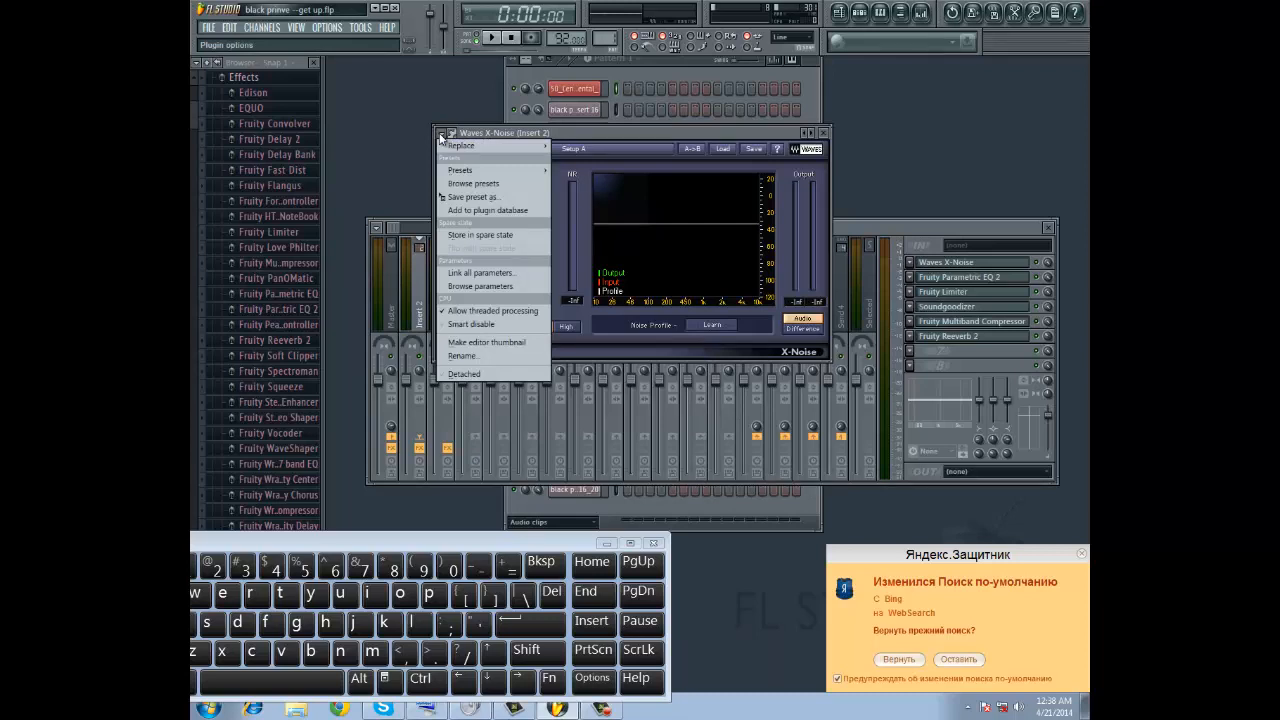
mouse_move(475, 197)
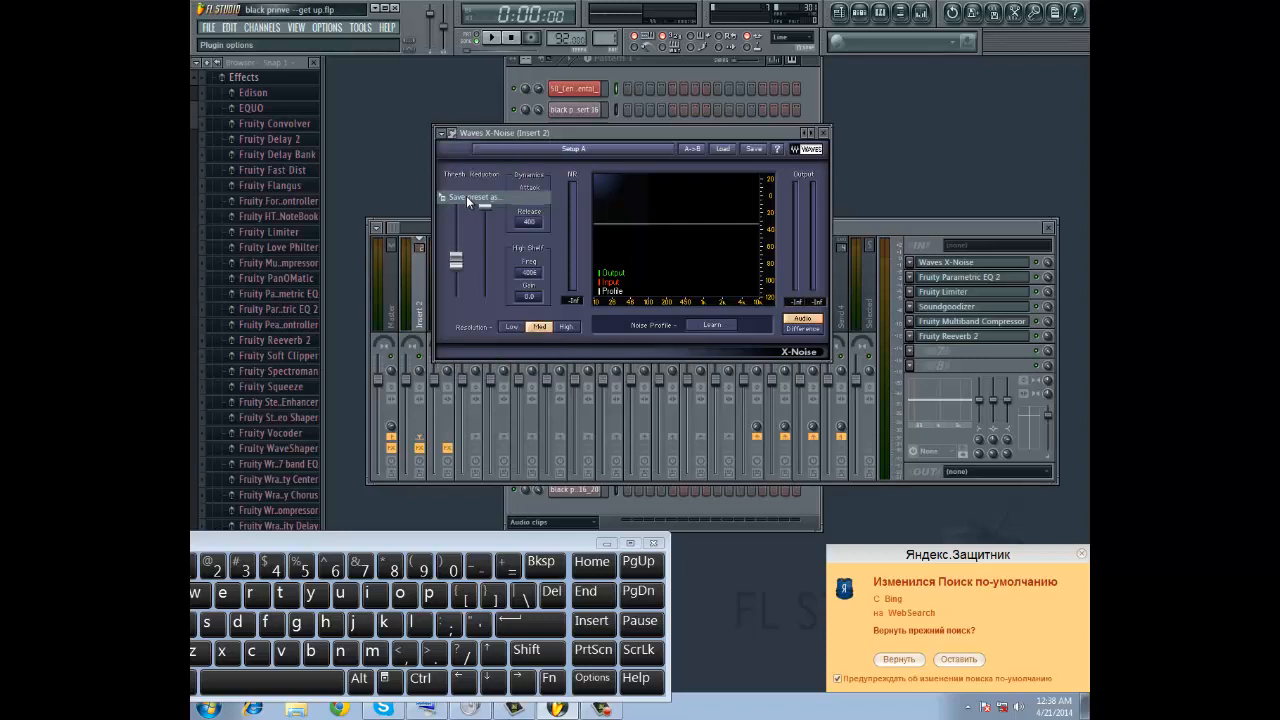
click(472, 197)
text(otyhjkuuuu)
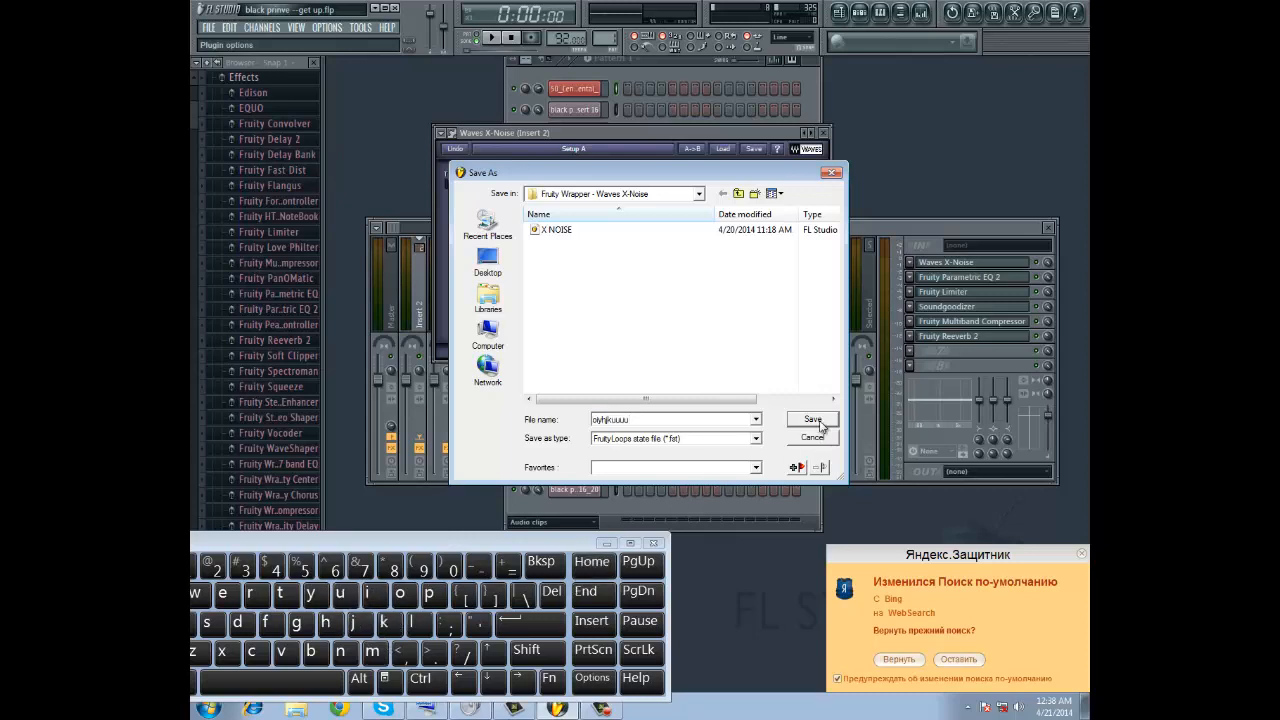
click(812, 419)
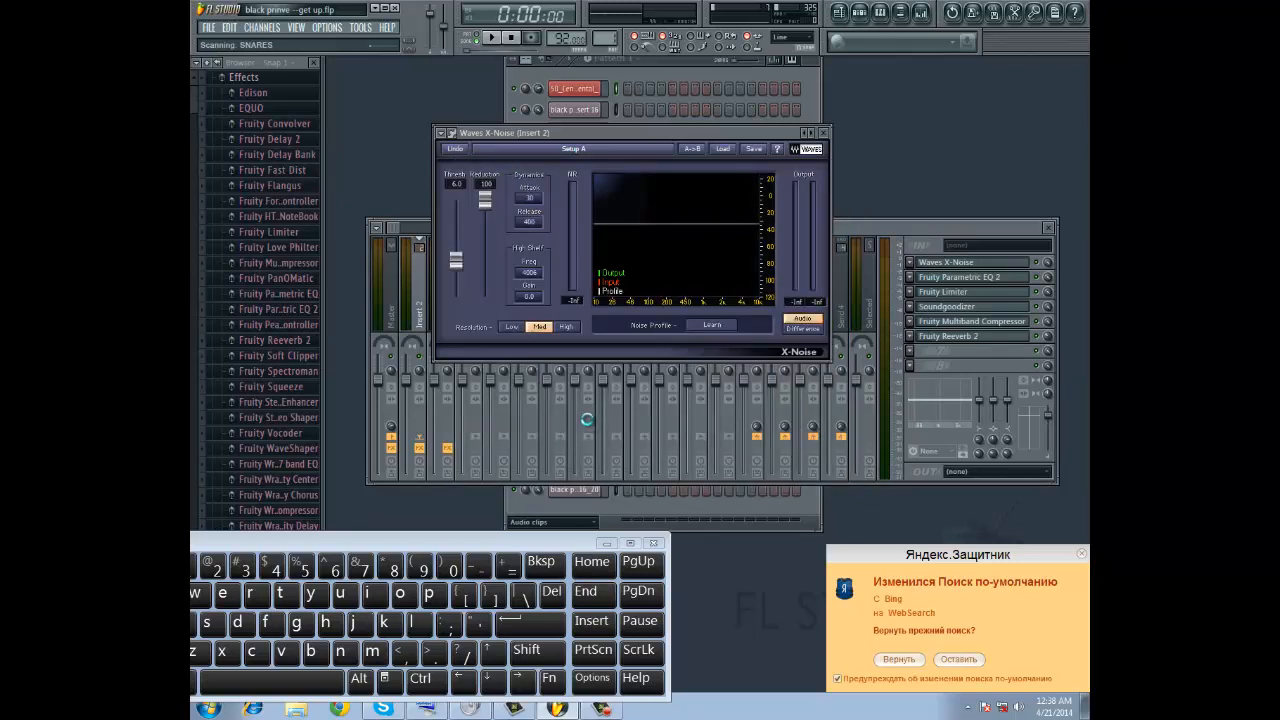
mouse_move(516, 362)
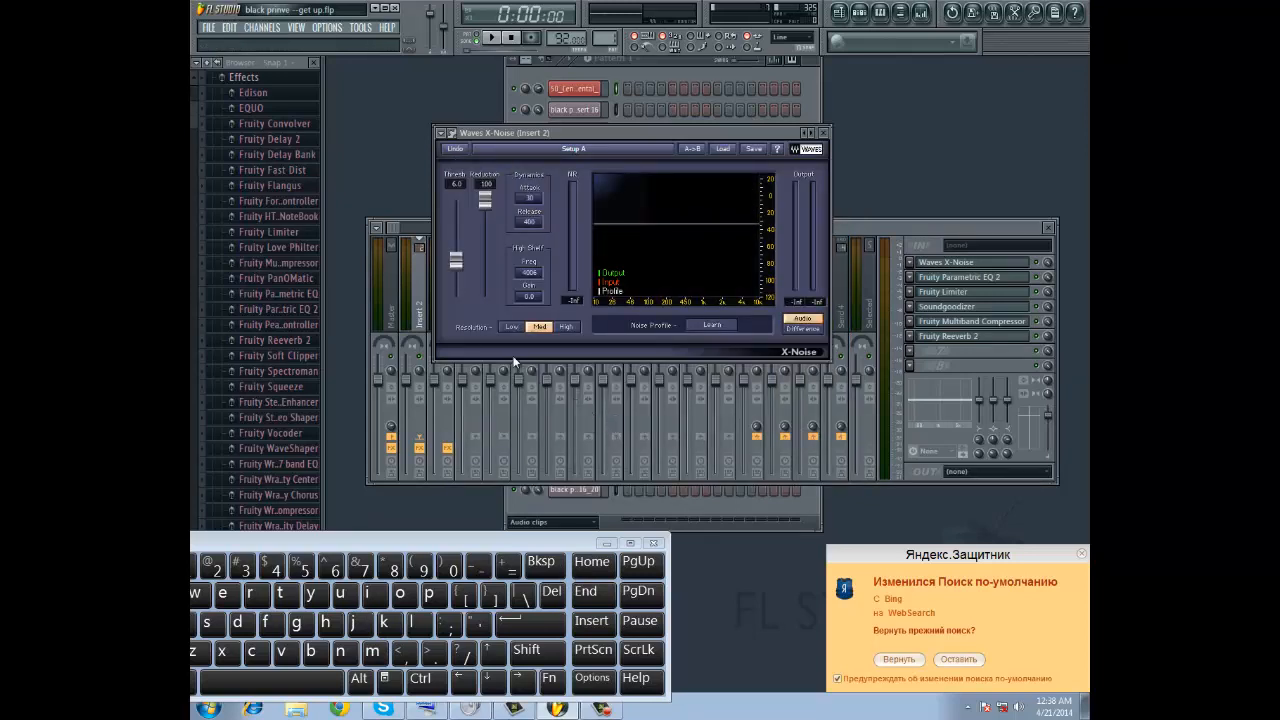
Create a new project via File > New, declining to save the old project.
click(208, 27)
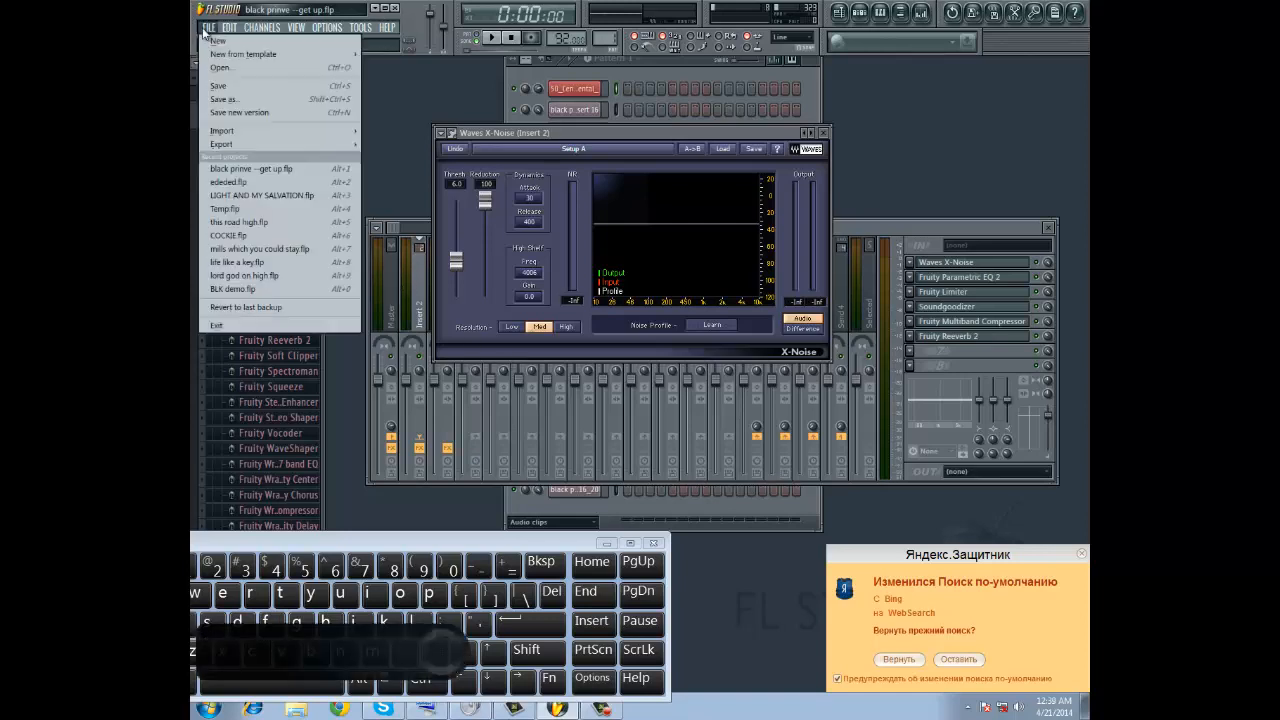
click(217, 41)
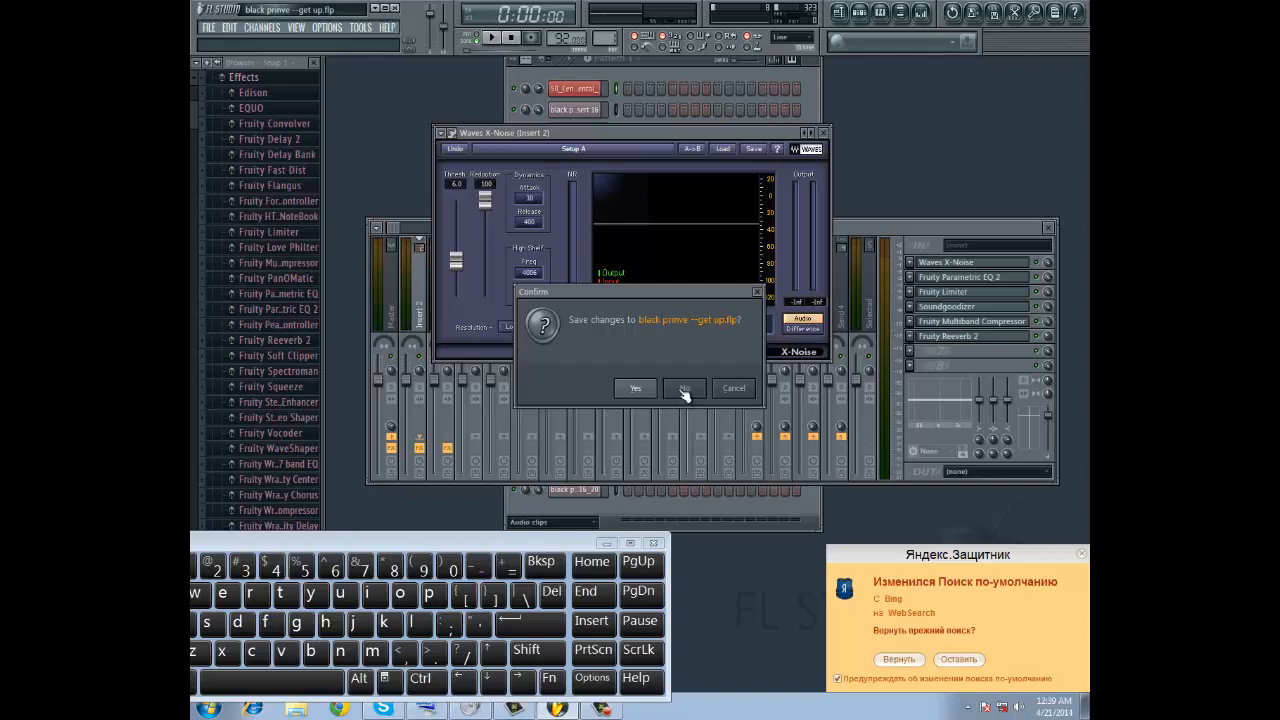
click(683, 388)
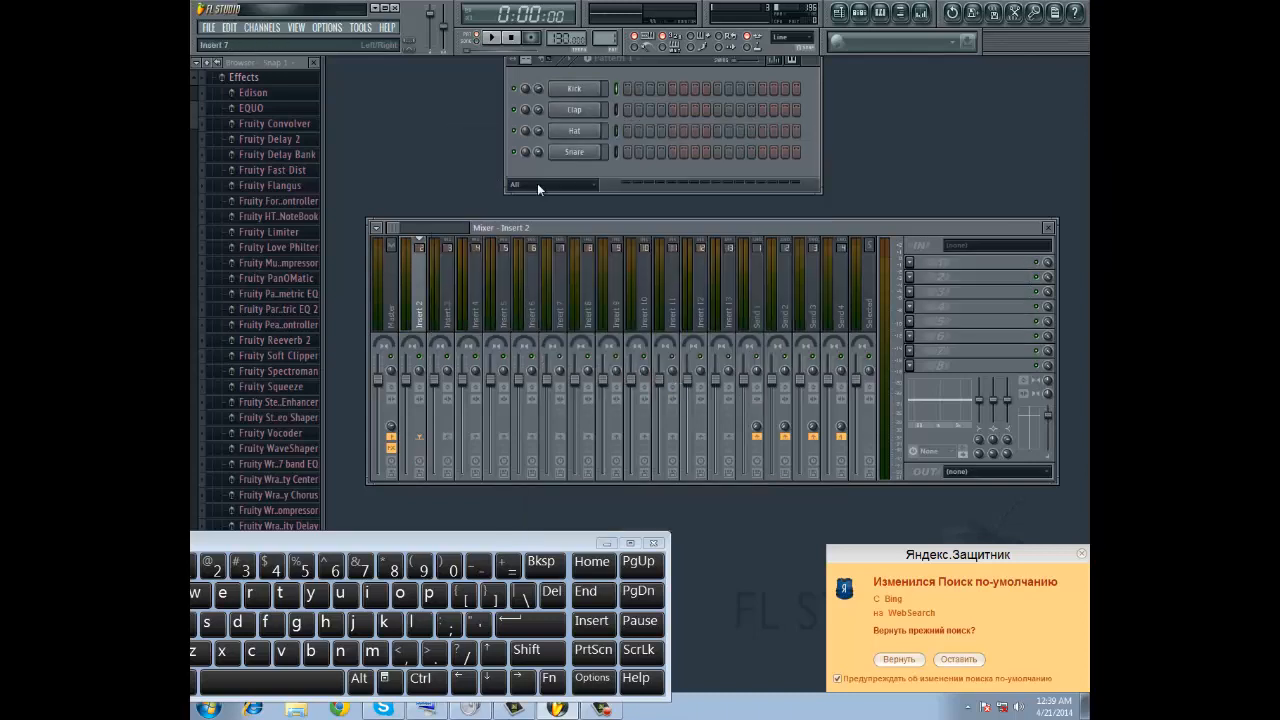
mouse_move(560, 233)
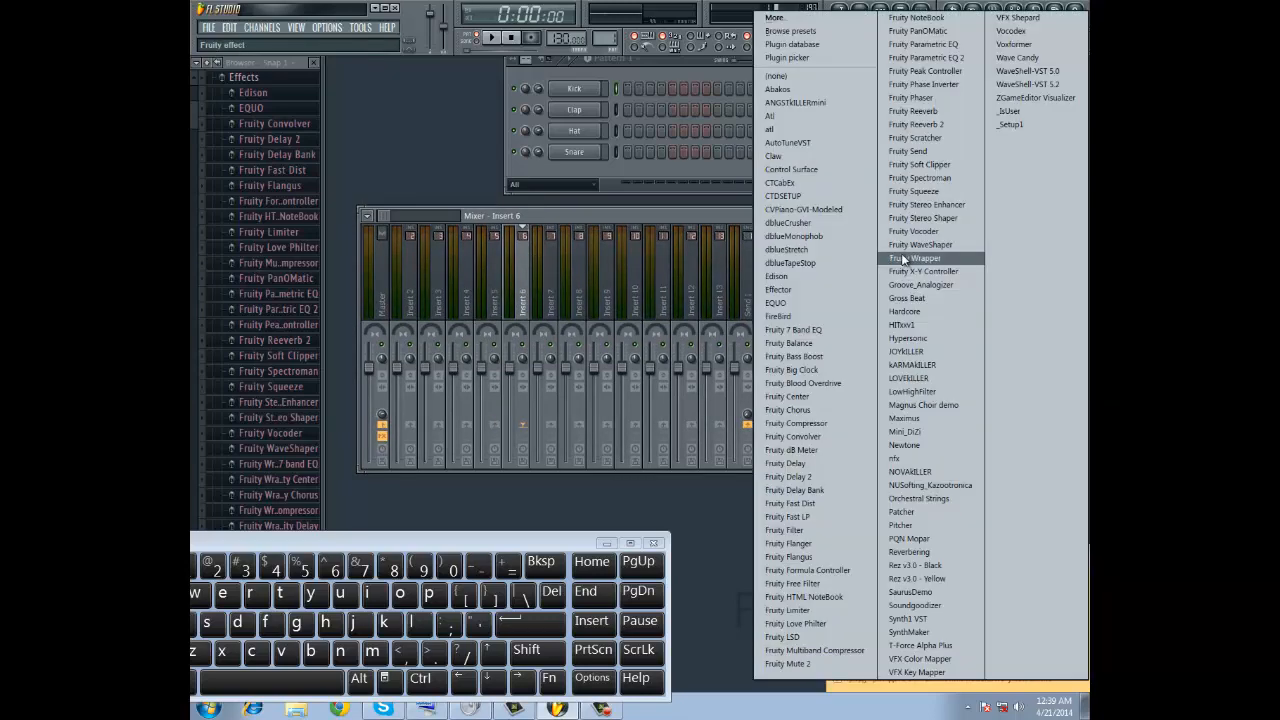
mouse_move(953, 579)
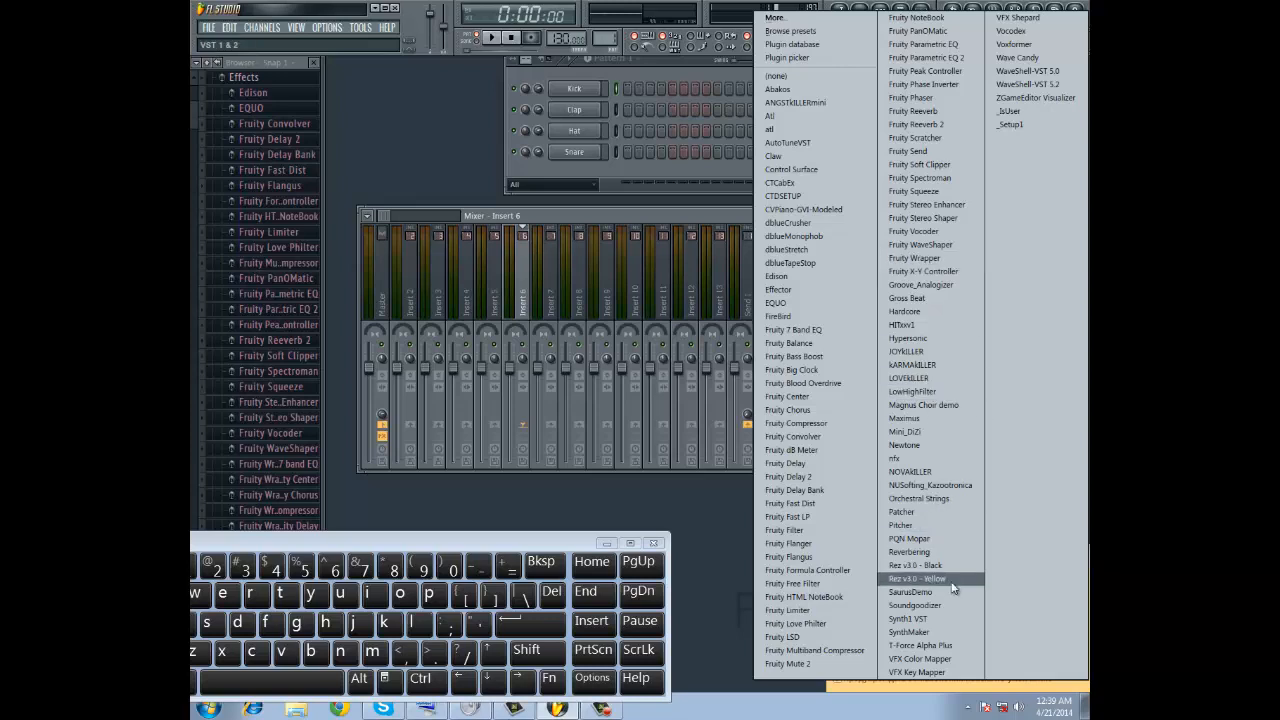
mouse_move(970, 111)
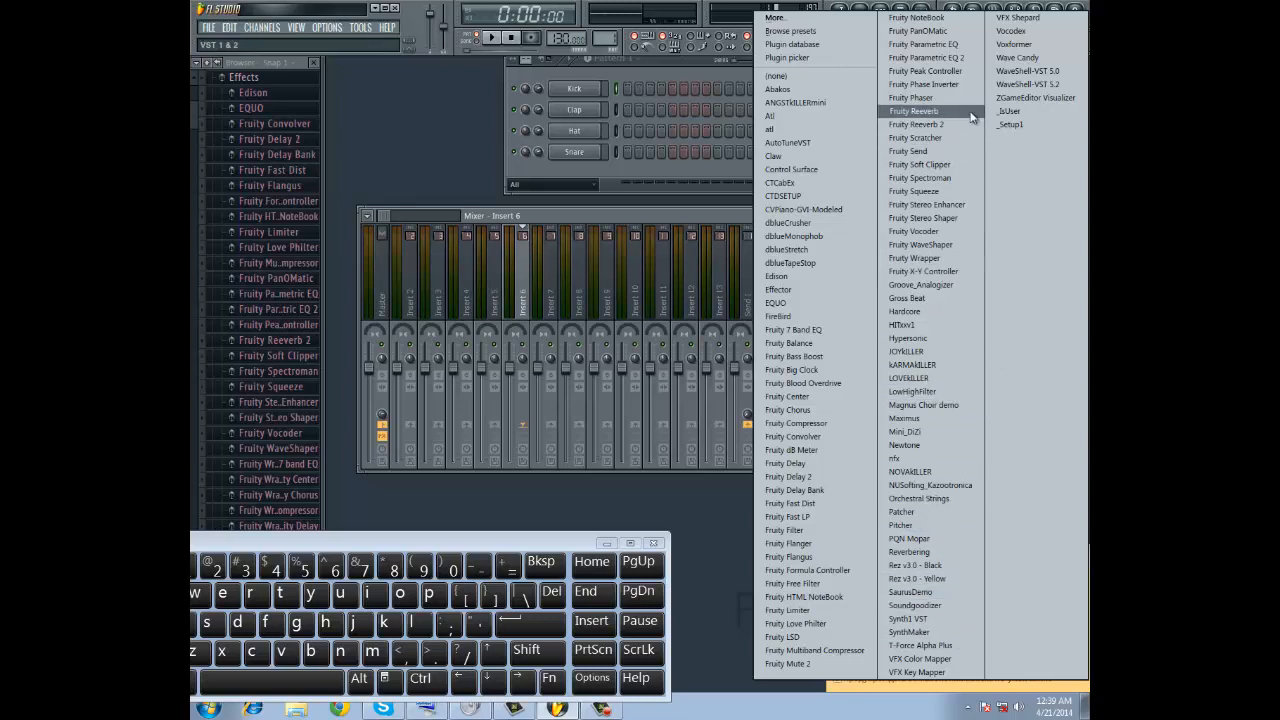
mouse_move(900, 525)
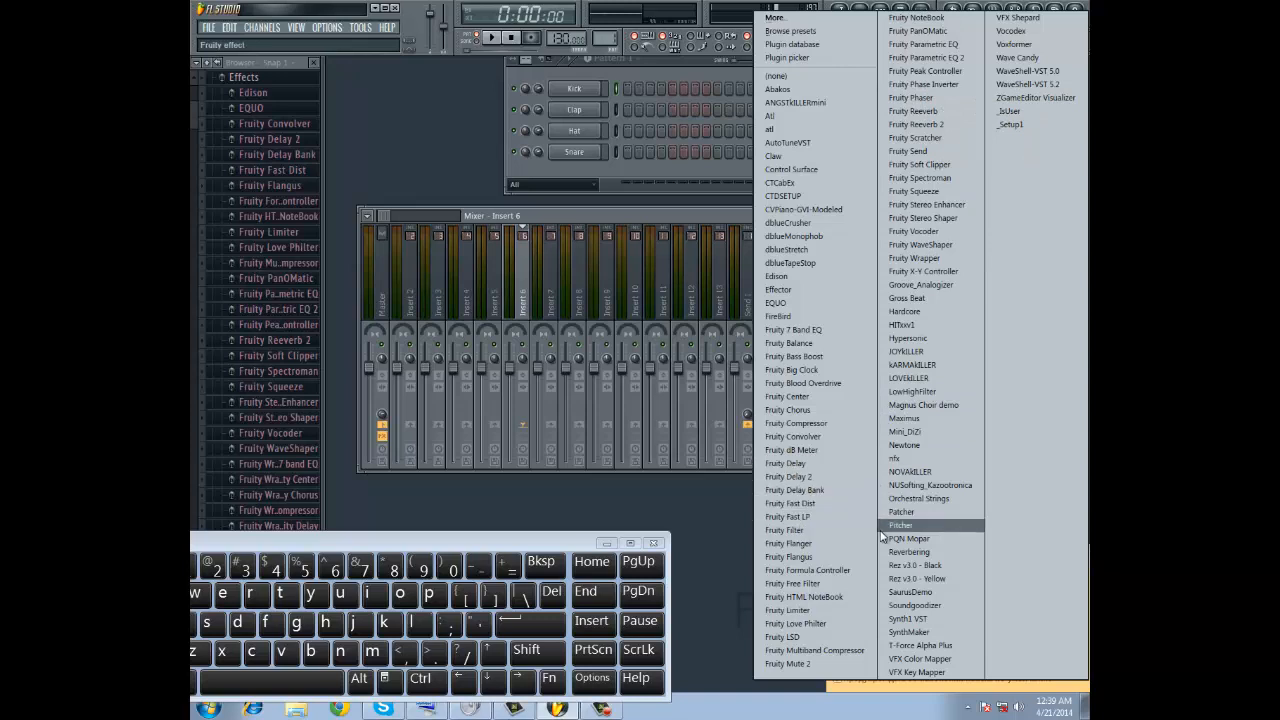
mouse_move(792, 44)
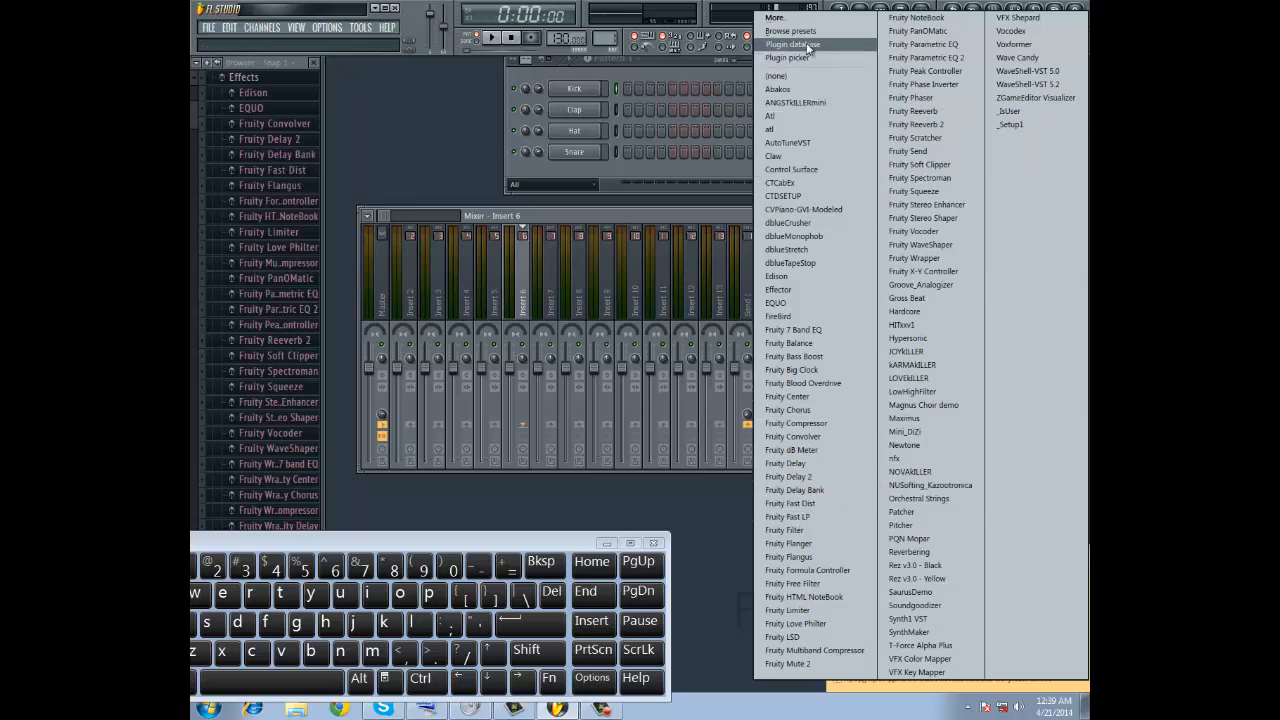
mouse_move(790, 31)
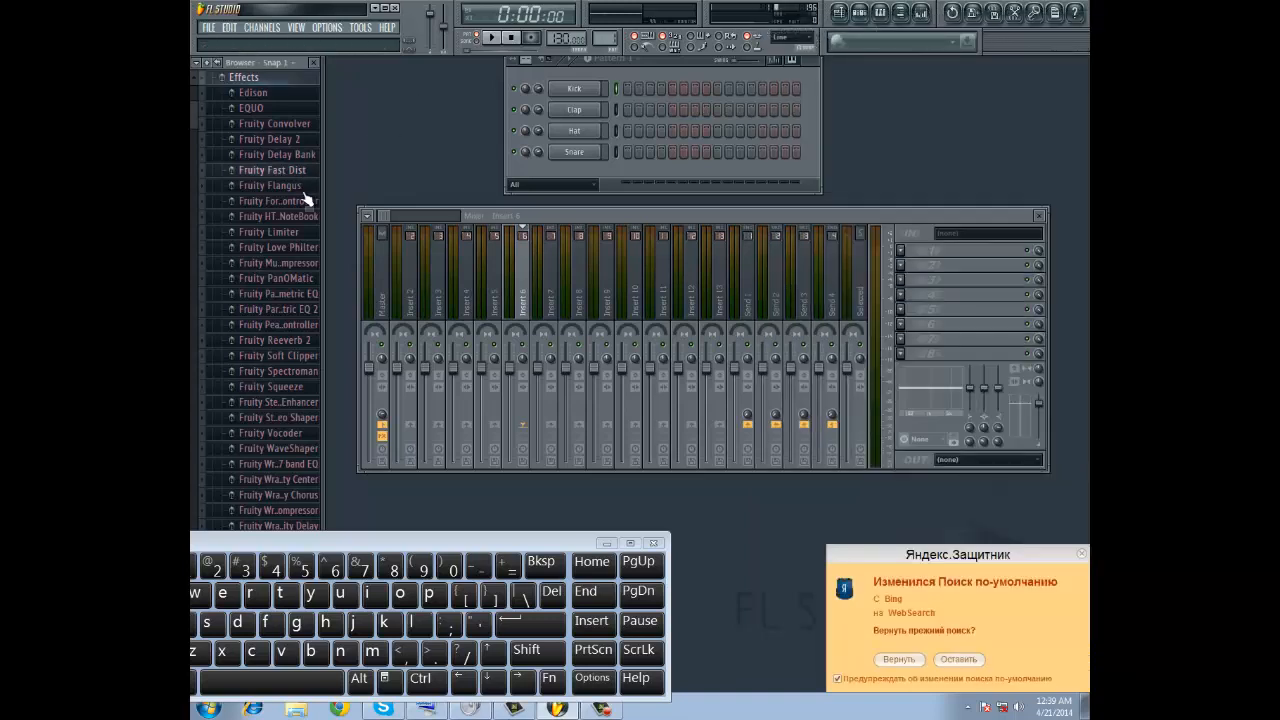
mouse_move(260, 348)
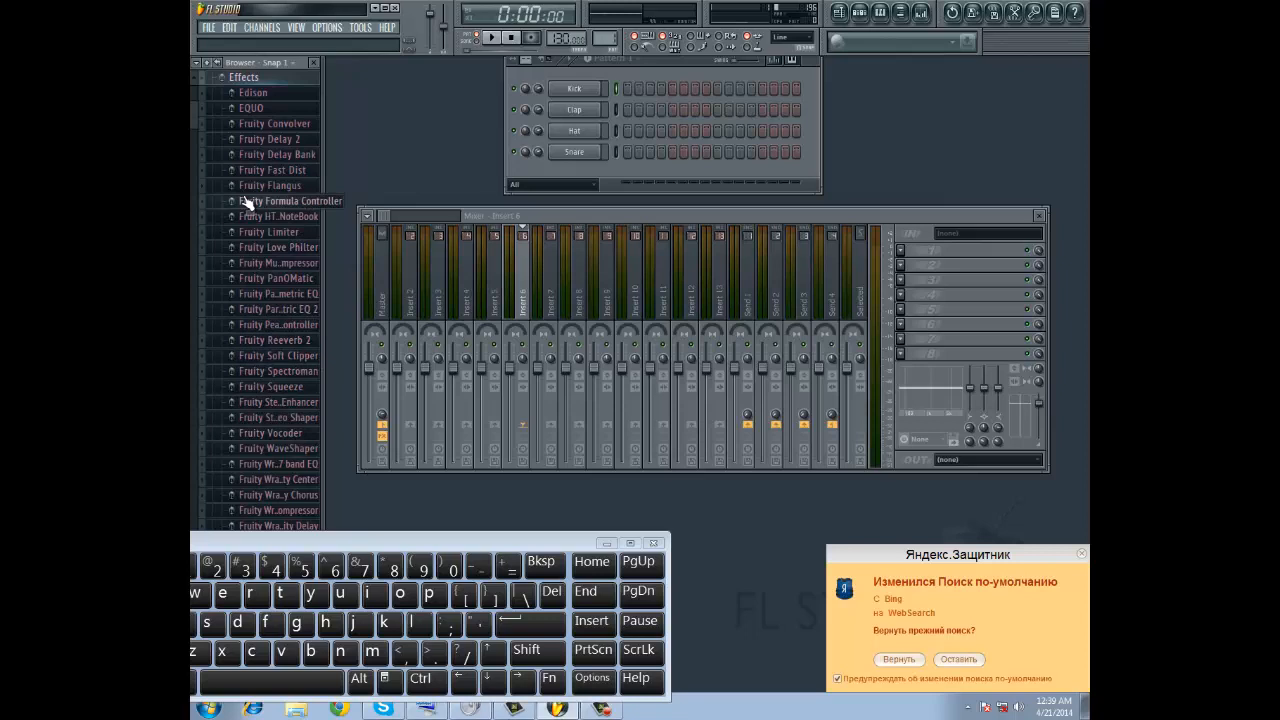
mouse_move(250, 225)
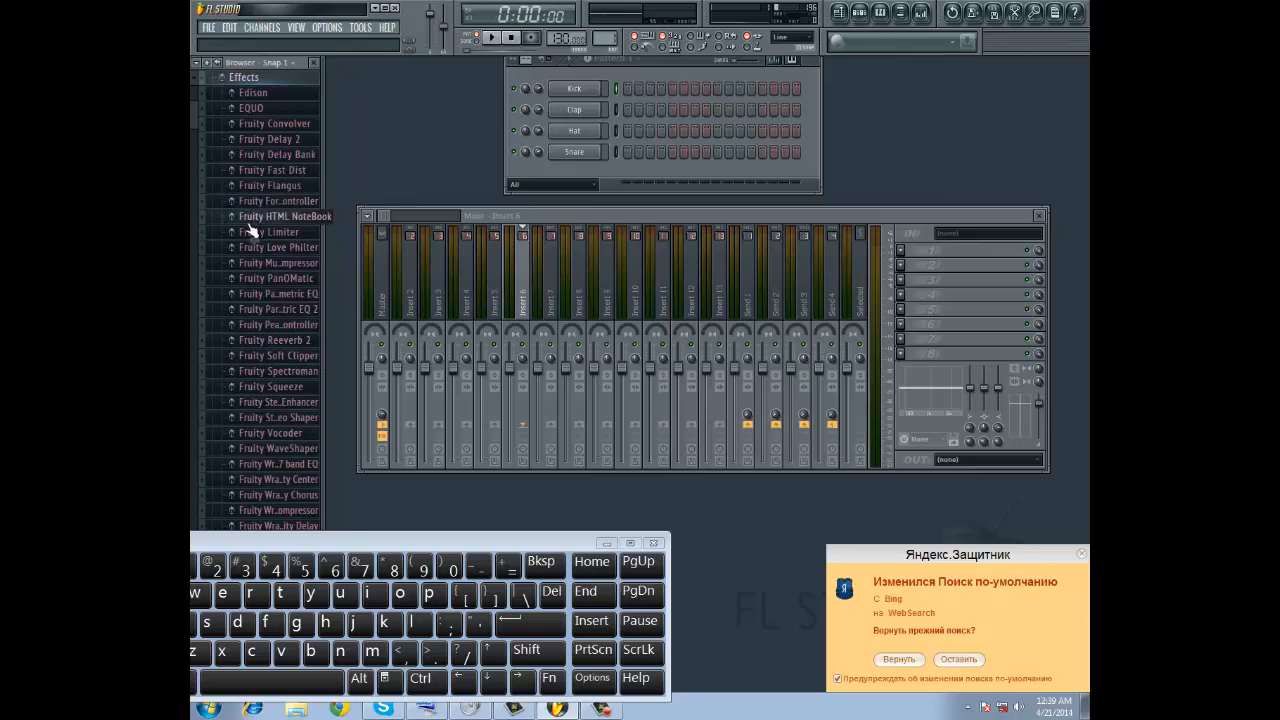
mouse_move(290, 201)
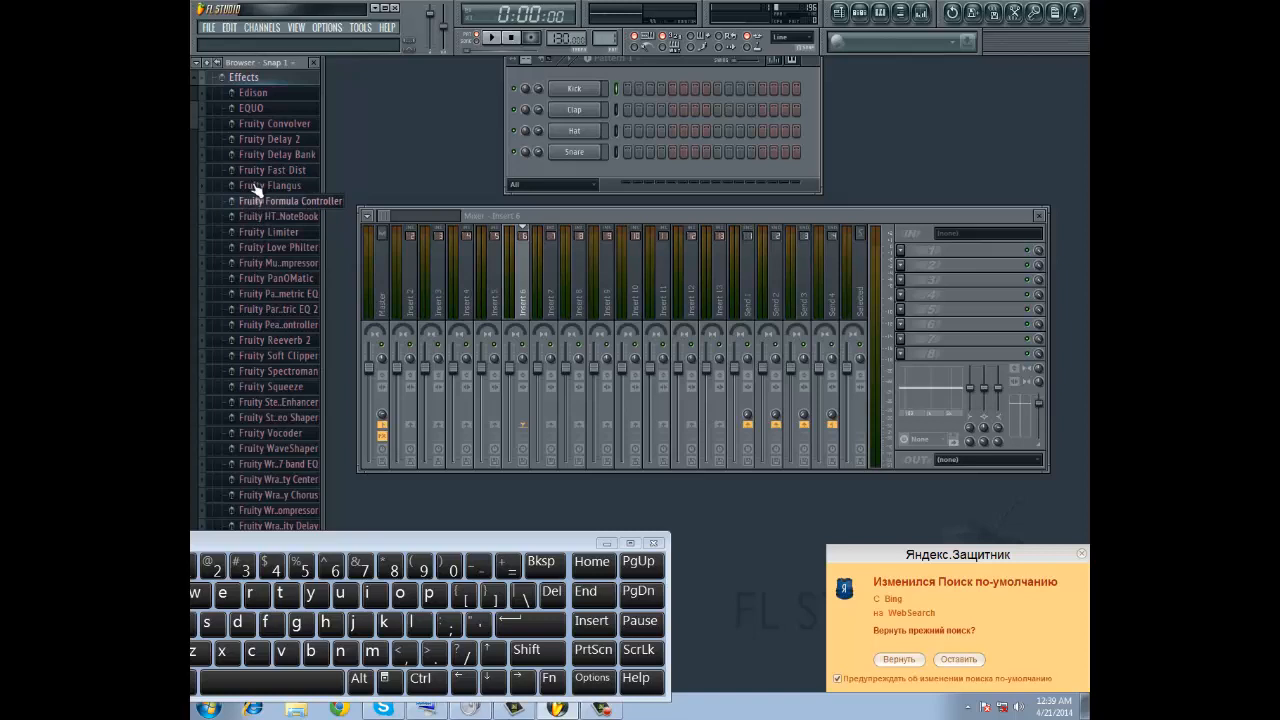
mouse_move(265, 108)
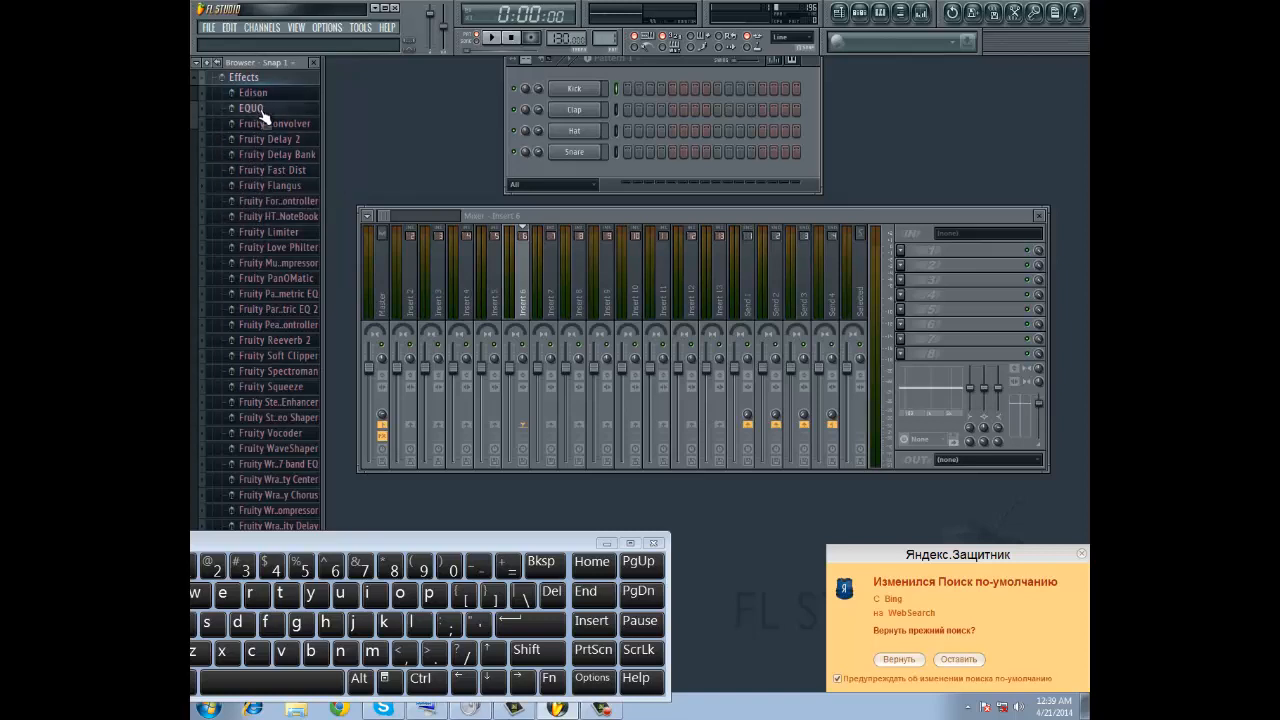
mouse_move(270, 130)
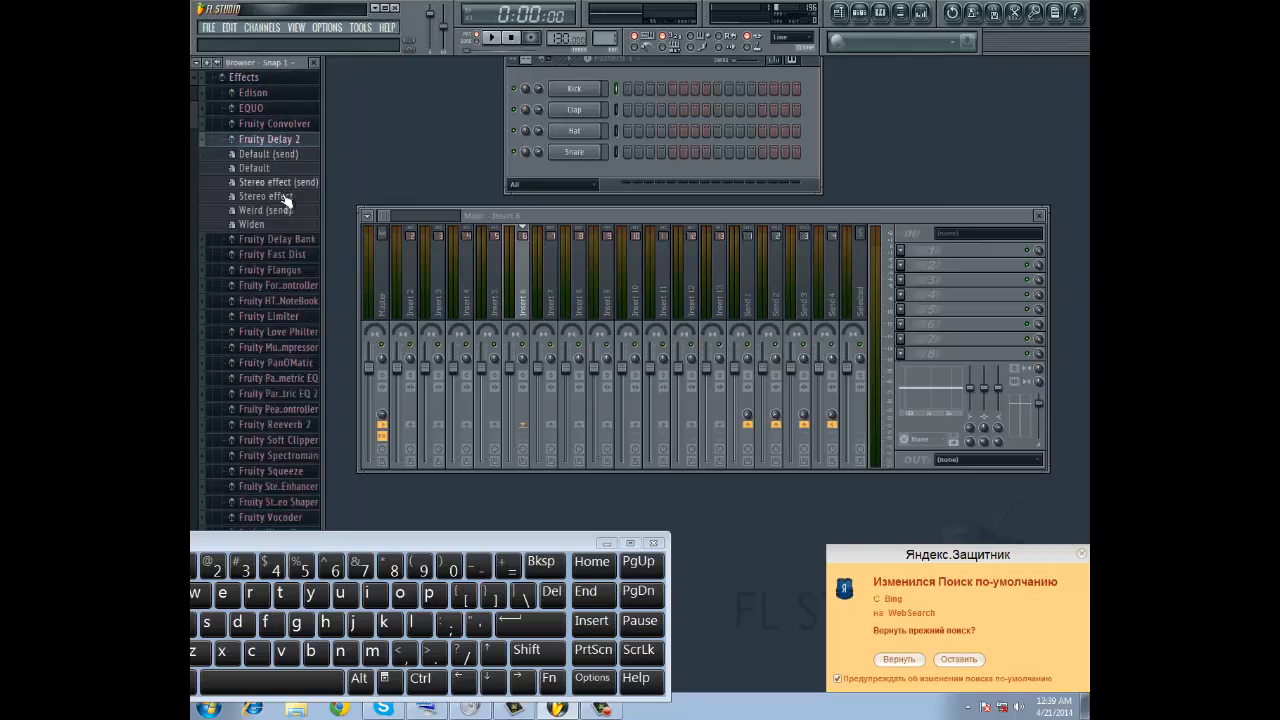
mouse_move(280, 200)
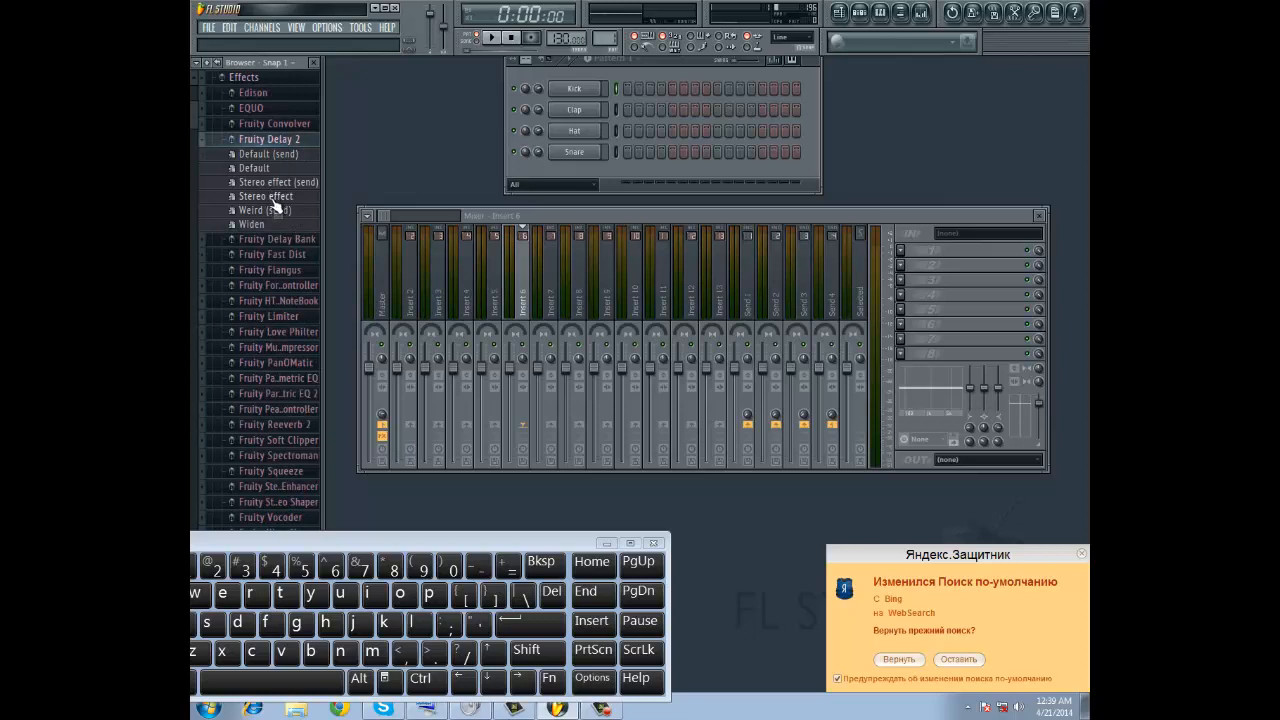
mouse_move(268, 140)
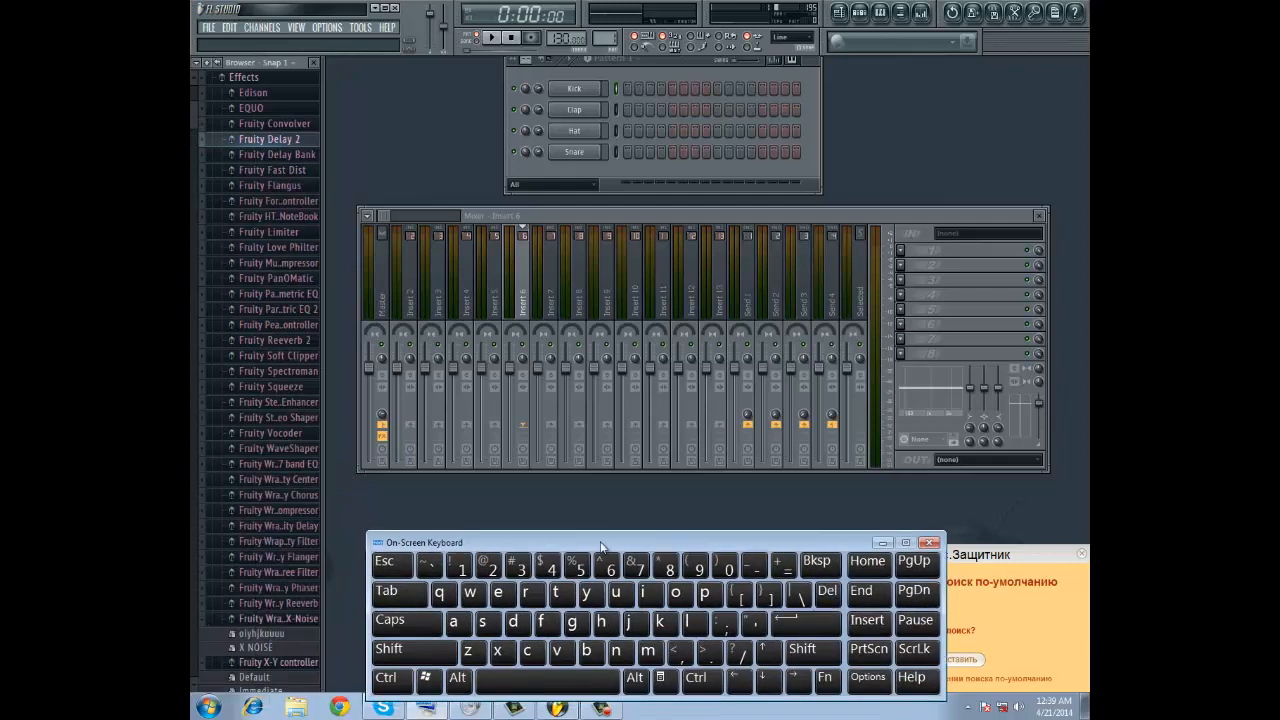
Scroll the Browser to the Fruity Wrapper X-Noise folder showing the X NOISE preset.
scroll(down, 3)
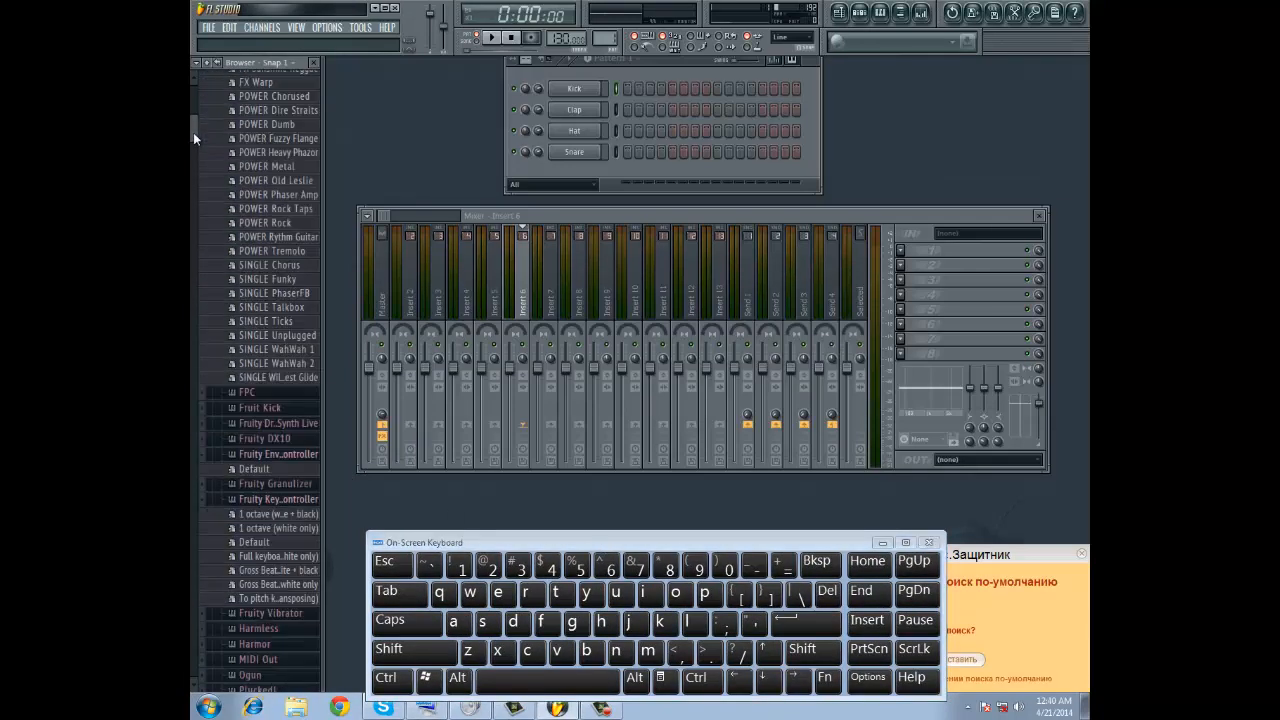
scroll(down, 3)
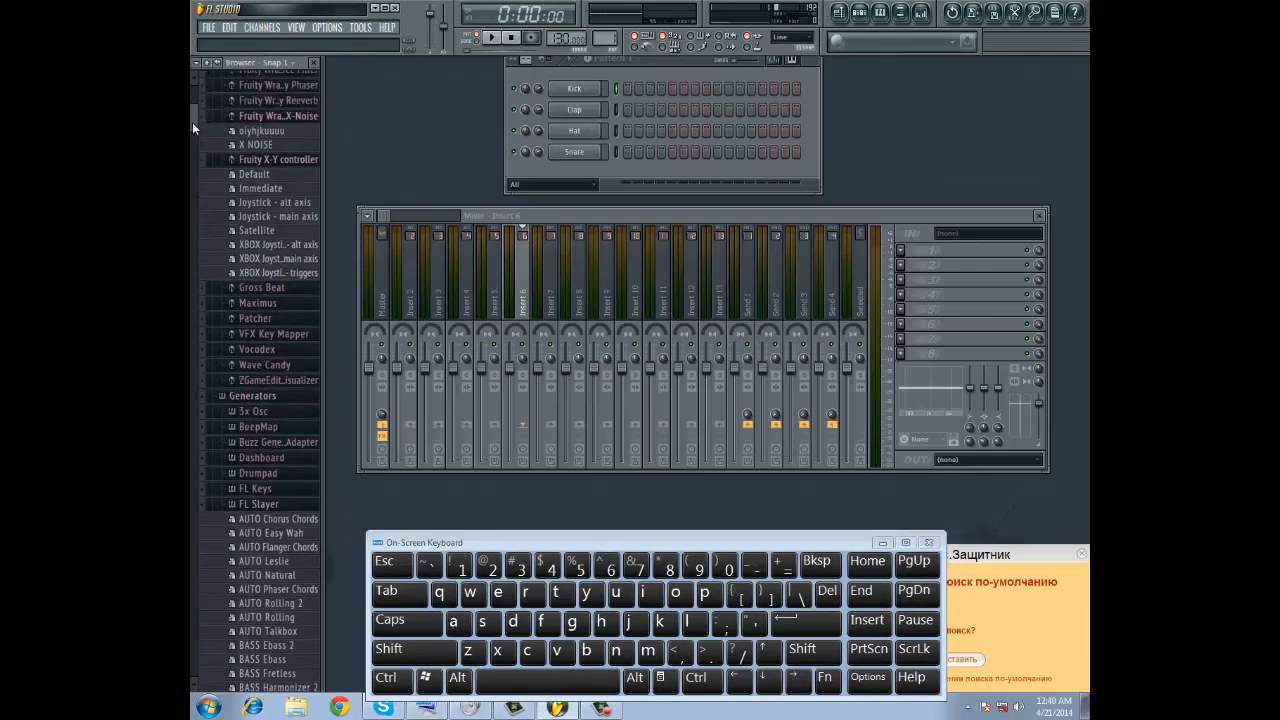
scroll(up, 3)
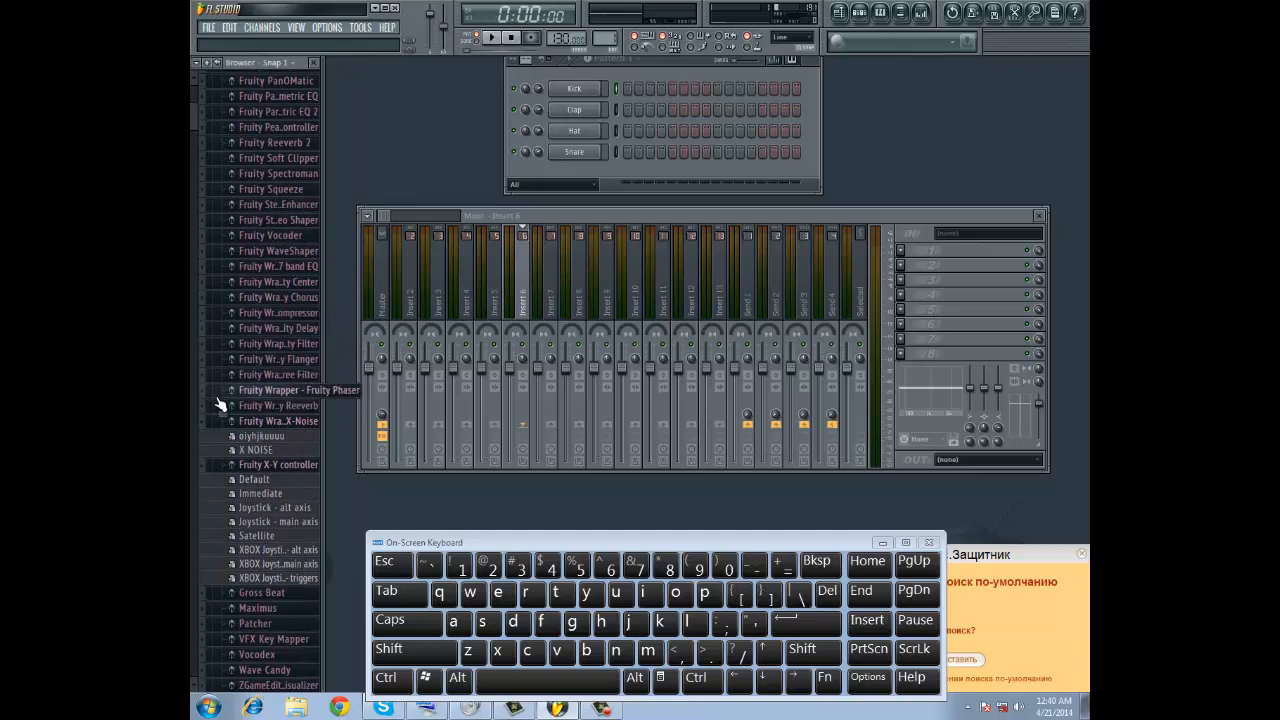
mouse_move(280, 420)
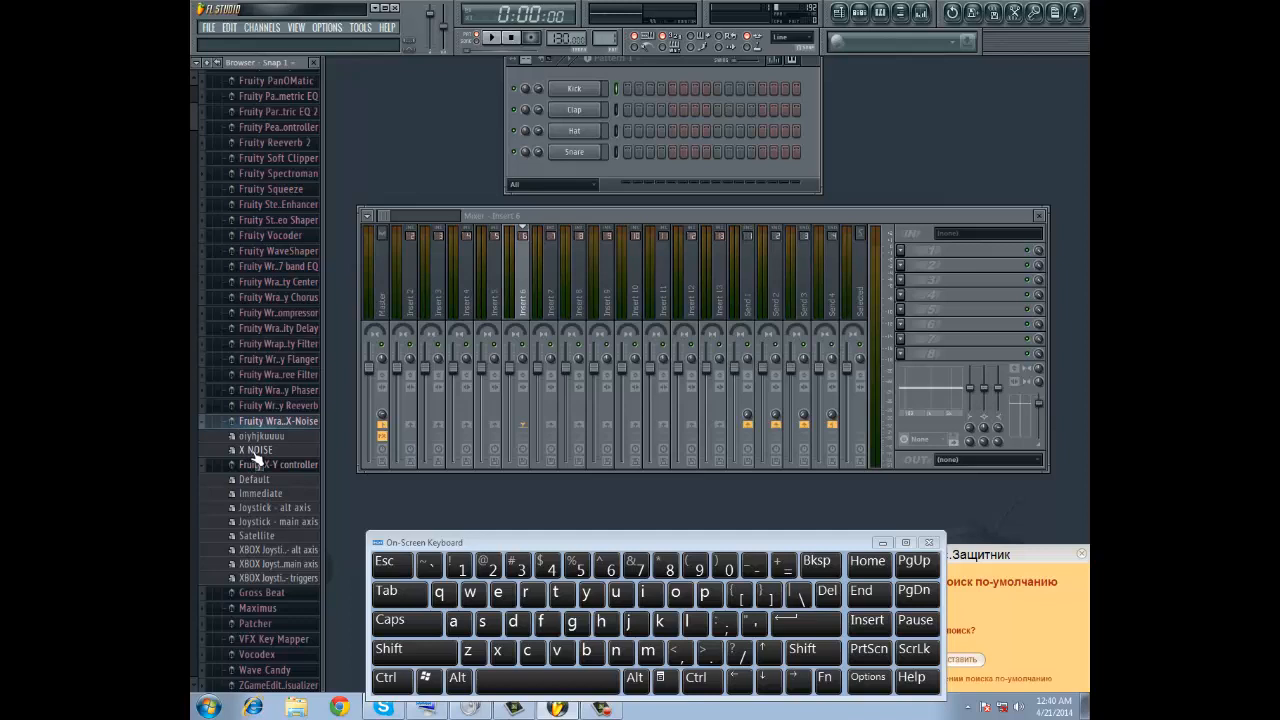
Drag the X NOISE preset from the Browser onto a mixer insert track.
drag(256, 450, 700, 405)
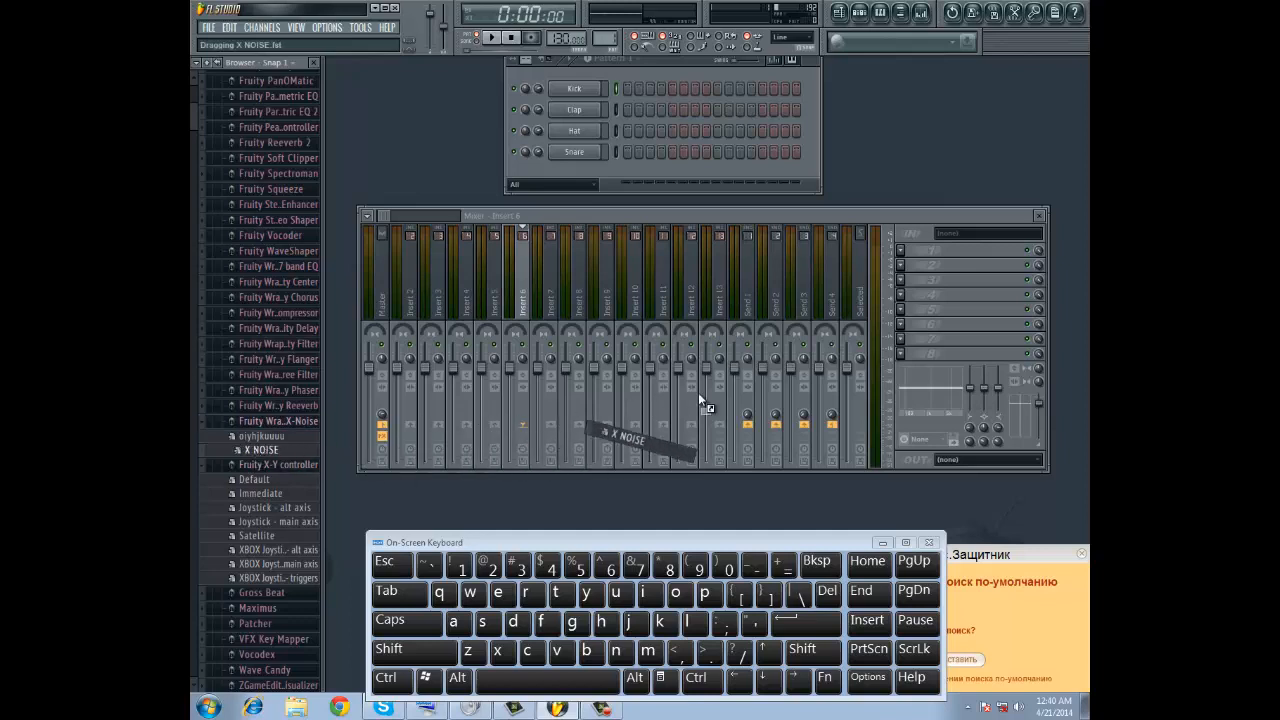